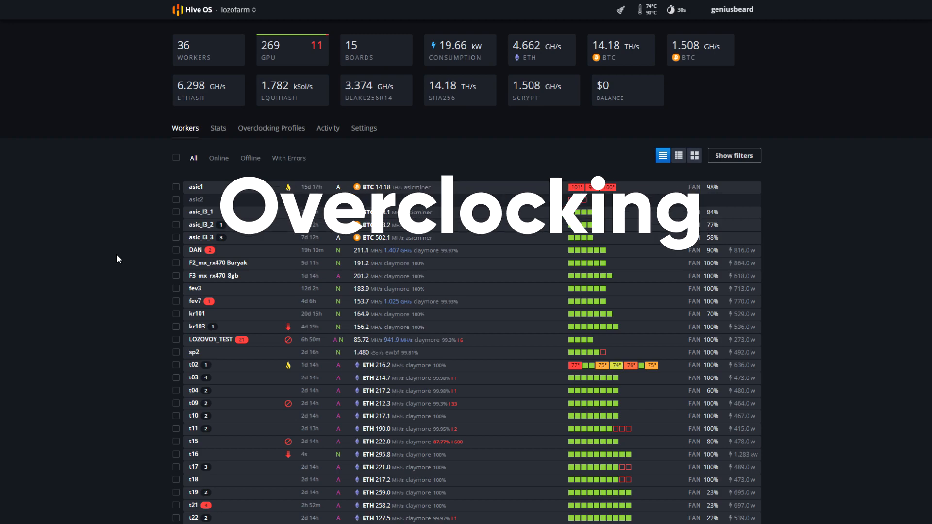
- Open the Default Config editor from Overclocking Profiles, showing Nvidia core 40, fan 100, power limit 150
click(271, 128)
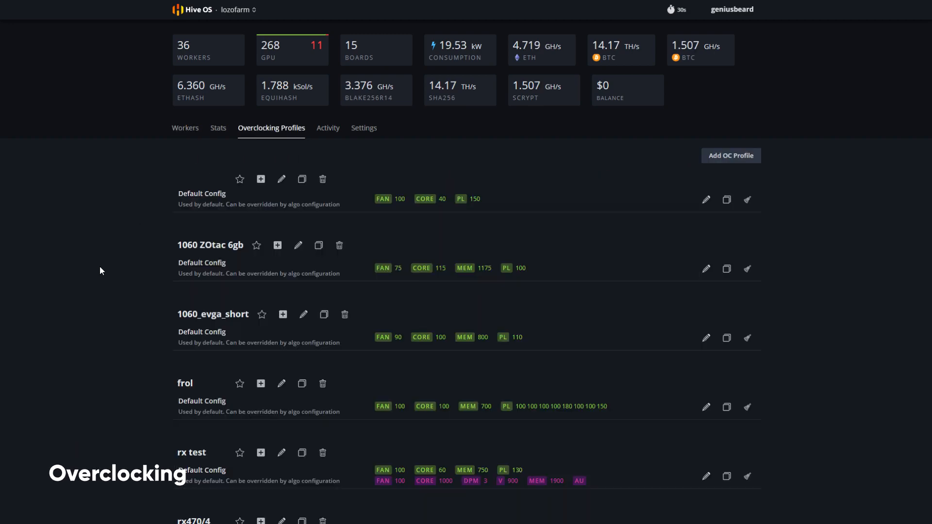
click(706, 199)
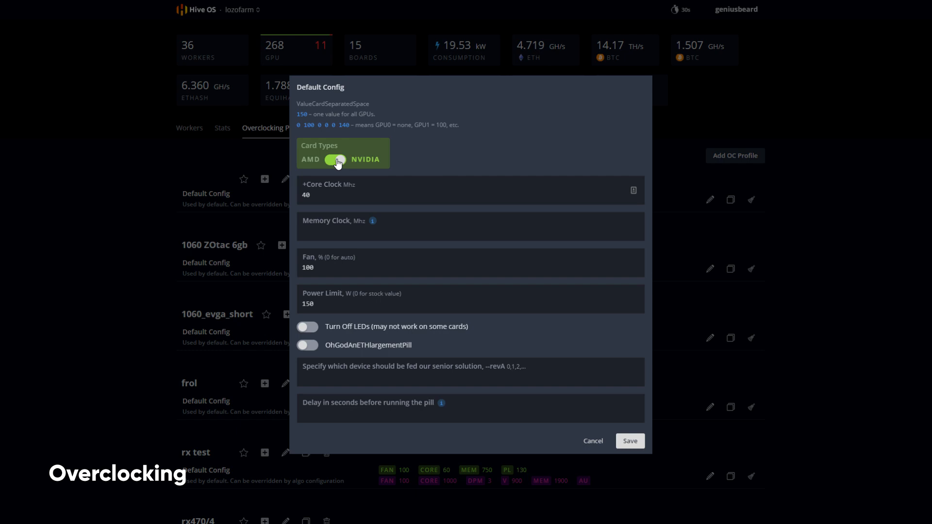
mouse_move(350, 166)
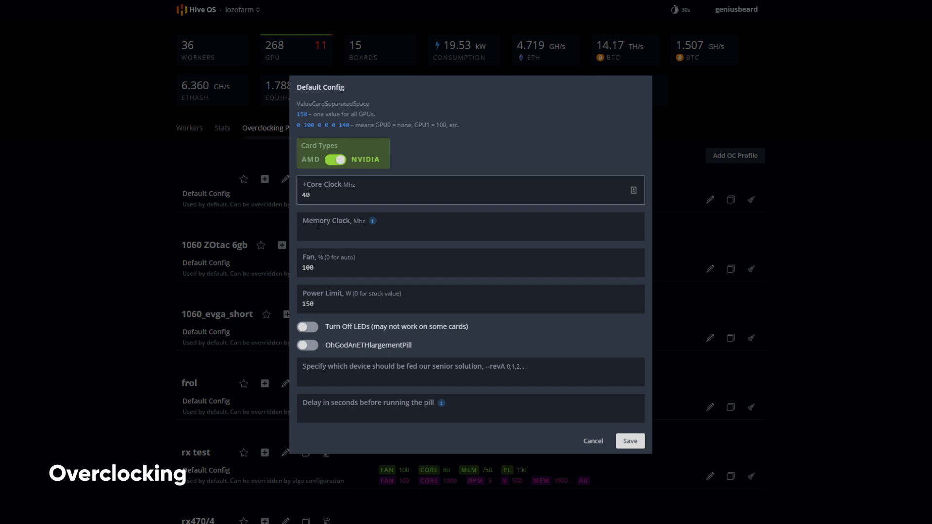
click(470, 232)
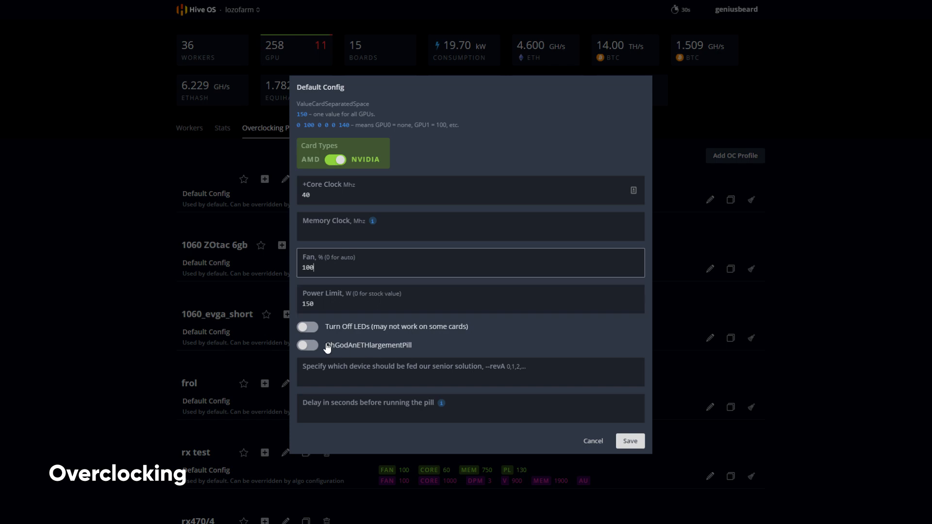
mouse_move(341, 346)
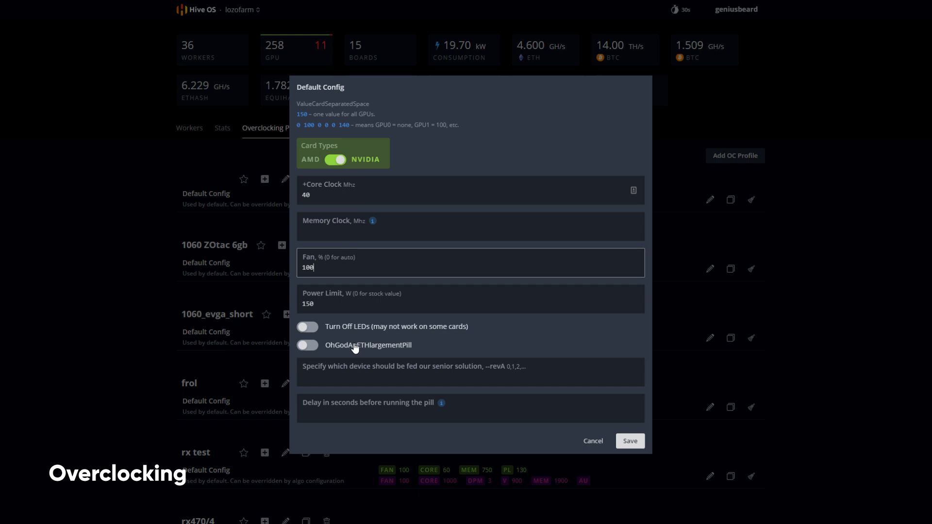
- On Rig 02's Overclocking tab, start a new progpow config and enter core state 5
click(592, 441)
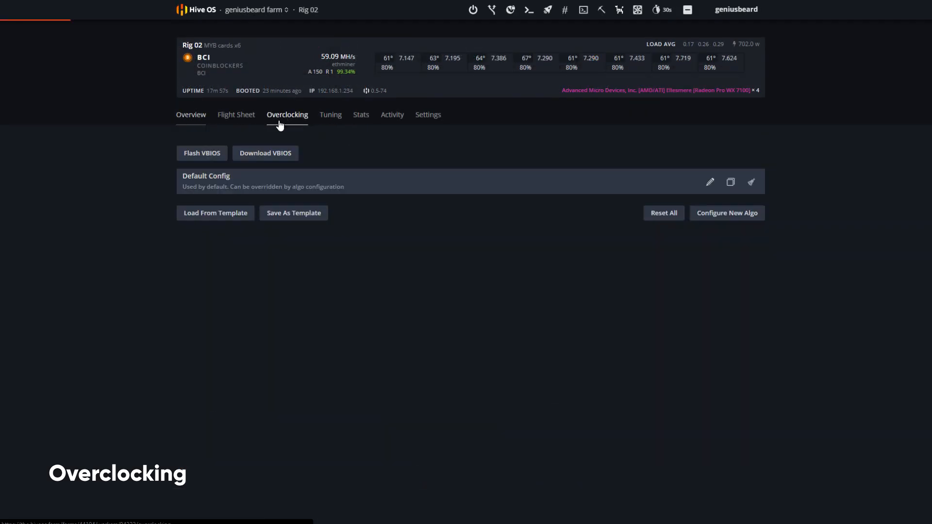
mouse_move(913, 283)
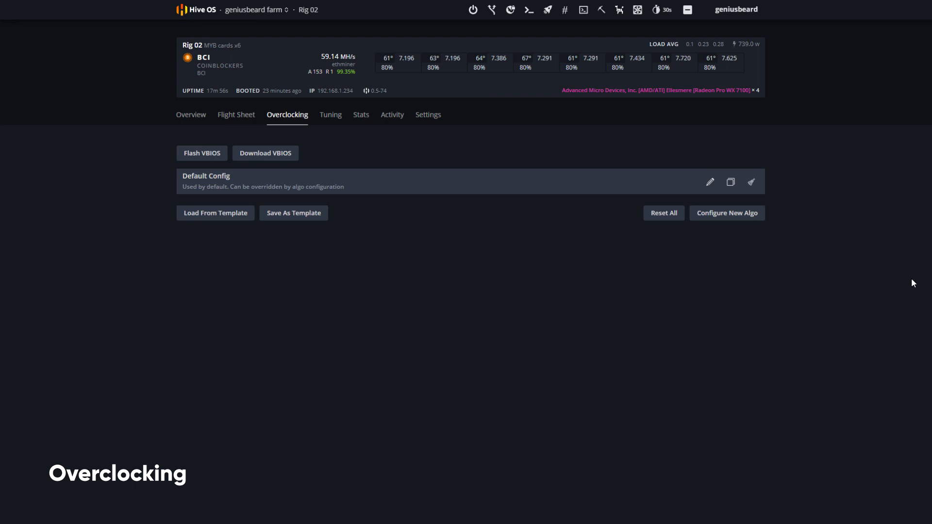
mouse_move(652, 145)
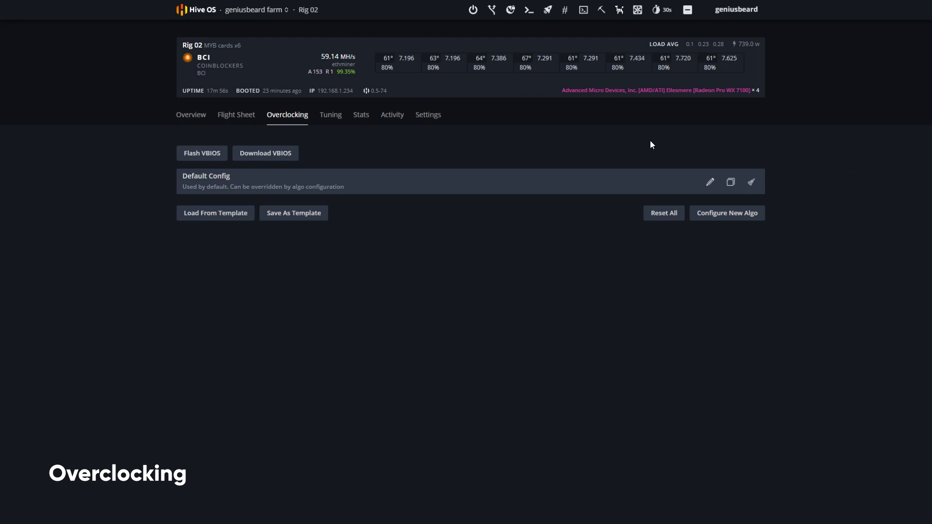
mouse_move(626, 150)
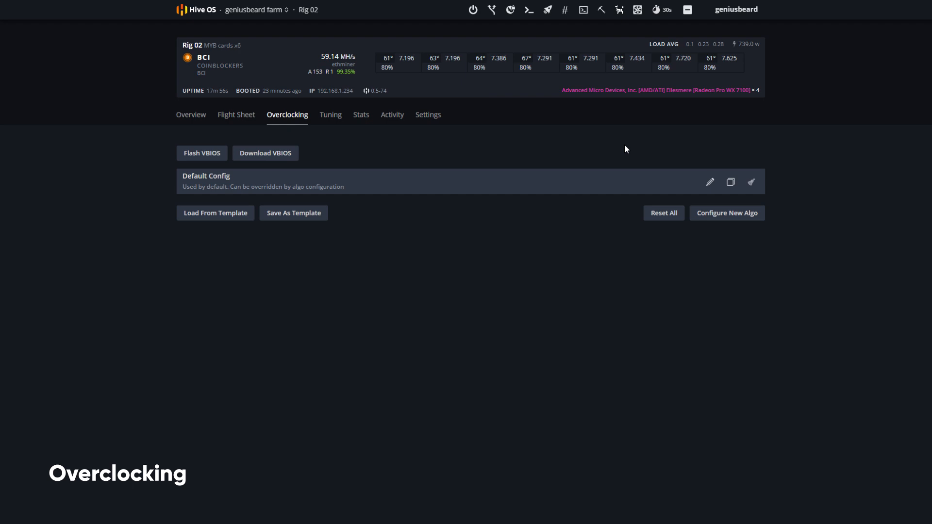
mouse_move(753, 223)
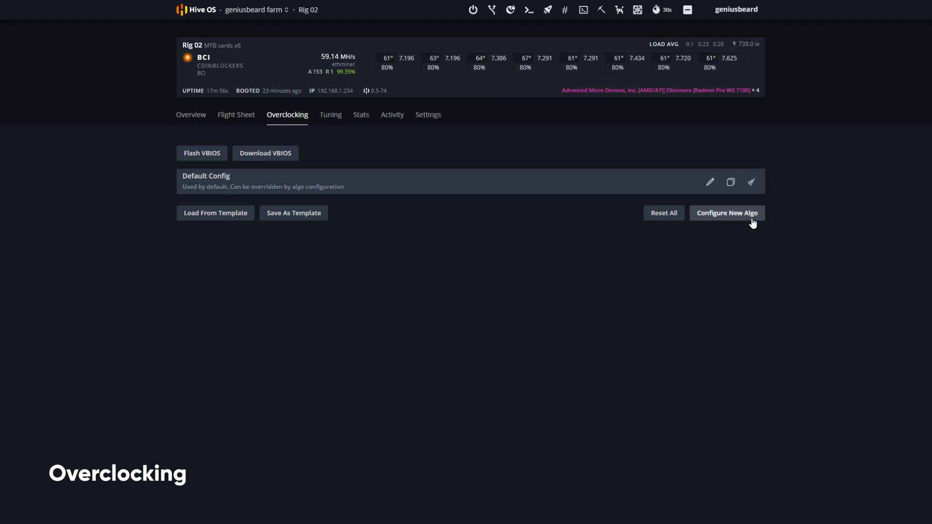
click(727, 213)
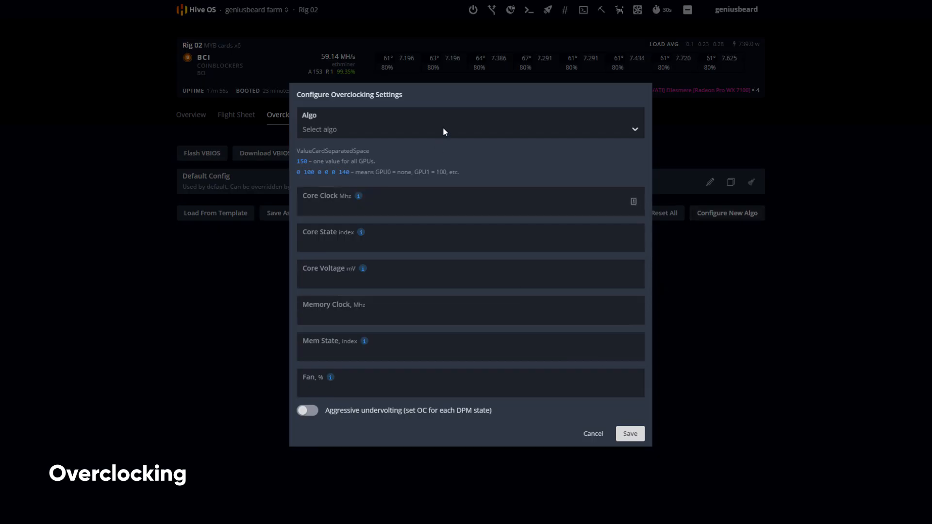
click(470, 129)
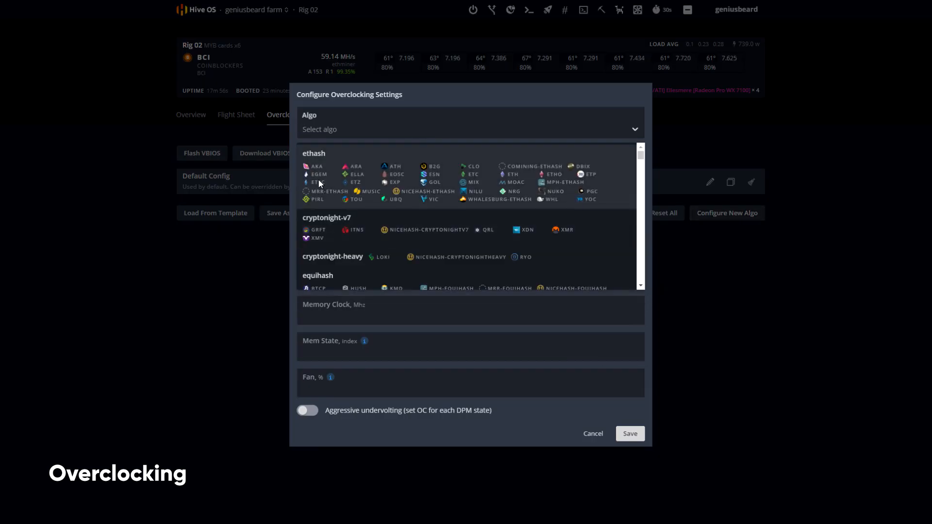
scroll(down, 3)
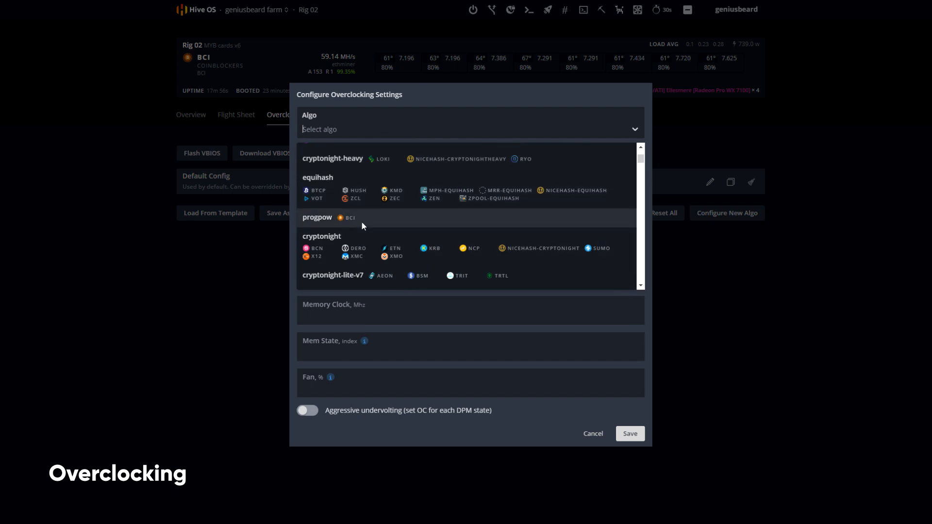
click(318, 217)
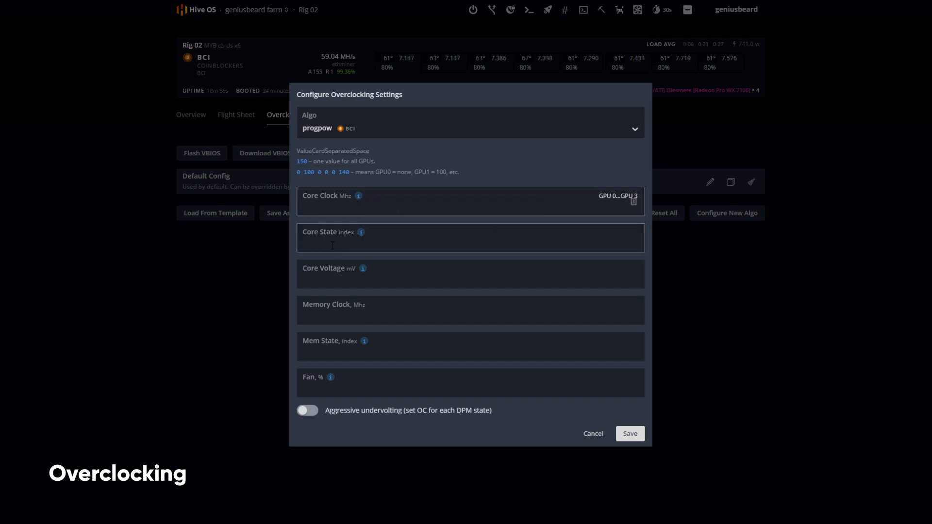
text(5)
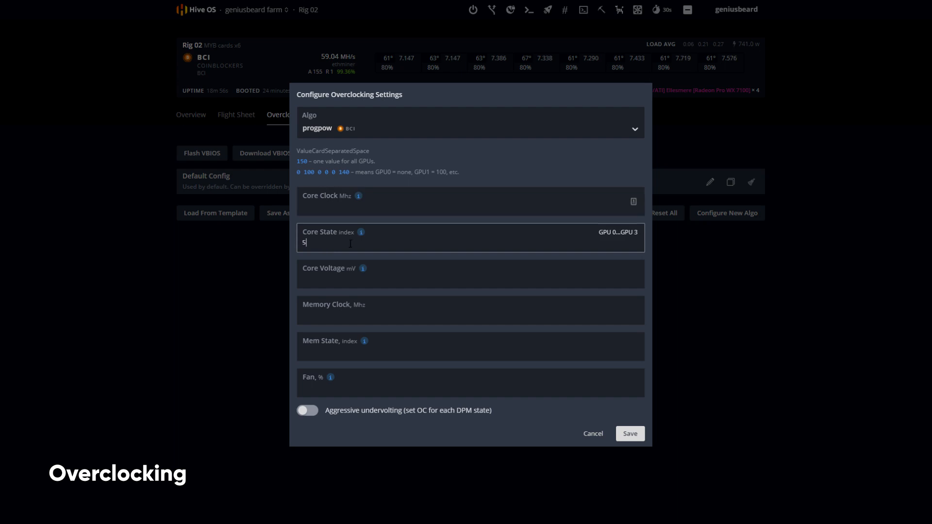
click(470, 274)
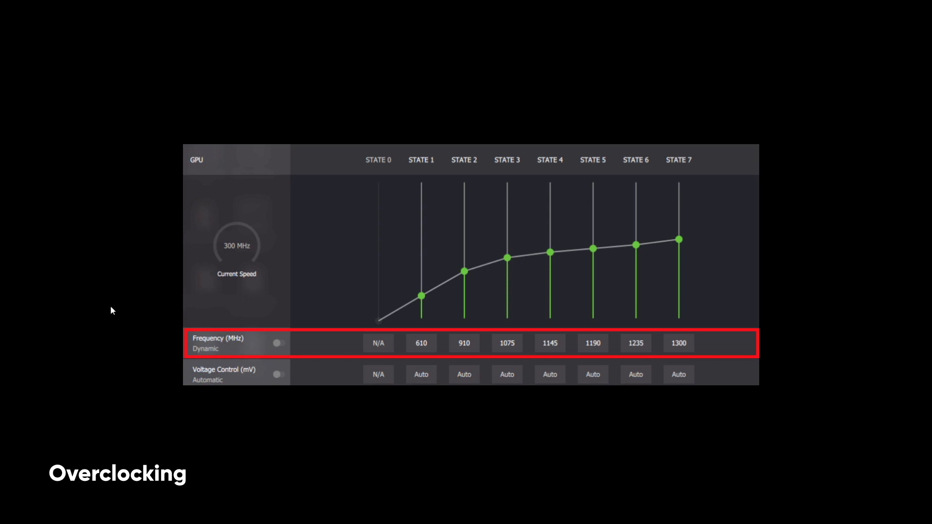
mouse_move(867, 176)
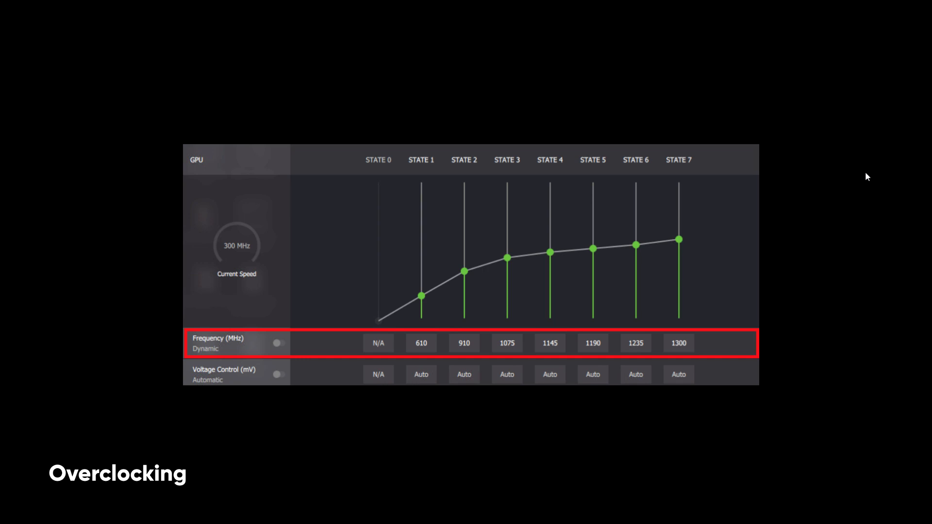
mouse_move(830, 301)
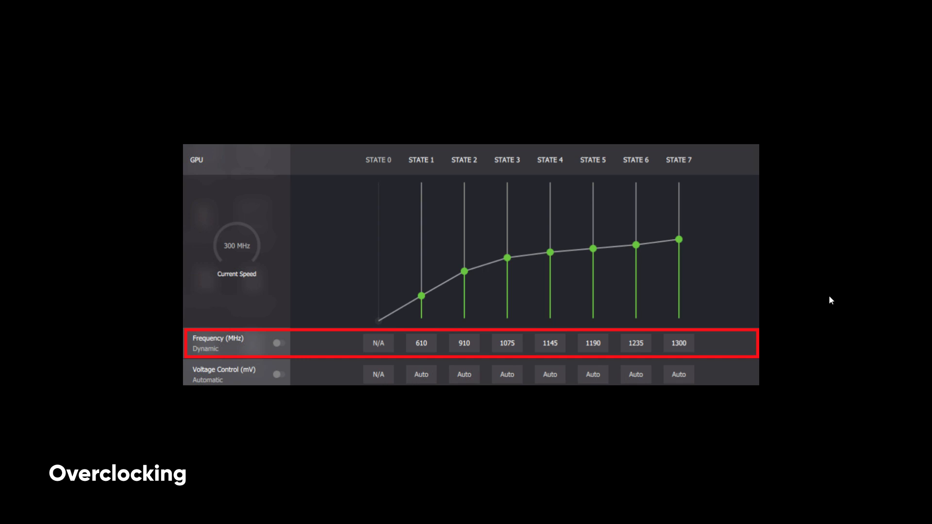
mouse_move(772, 344)
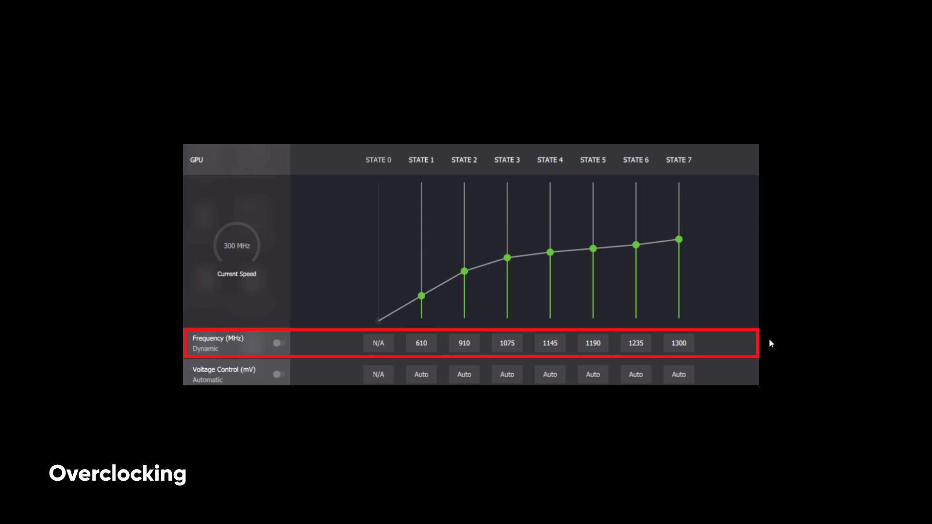
mouse_move(777, 430)
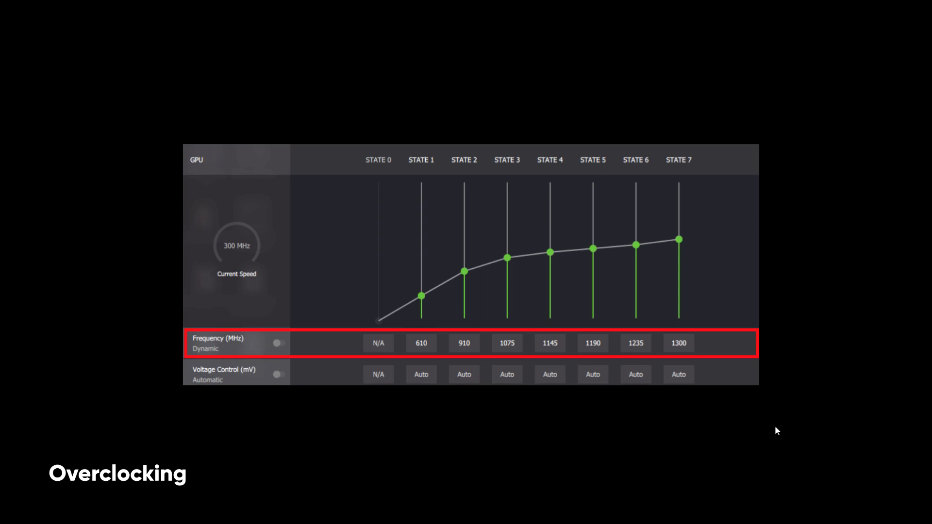
mouse_move(790, 427)
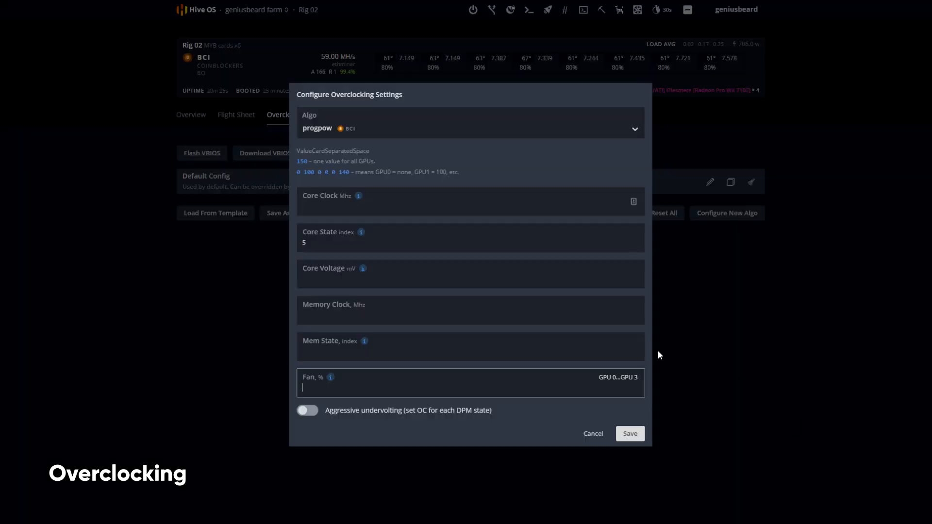
- Enter core voltage 850 and fan 65 percent for progpow and save the overclock settings
click(470, 237)
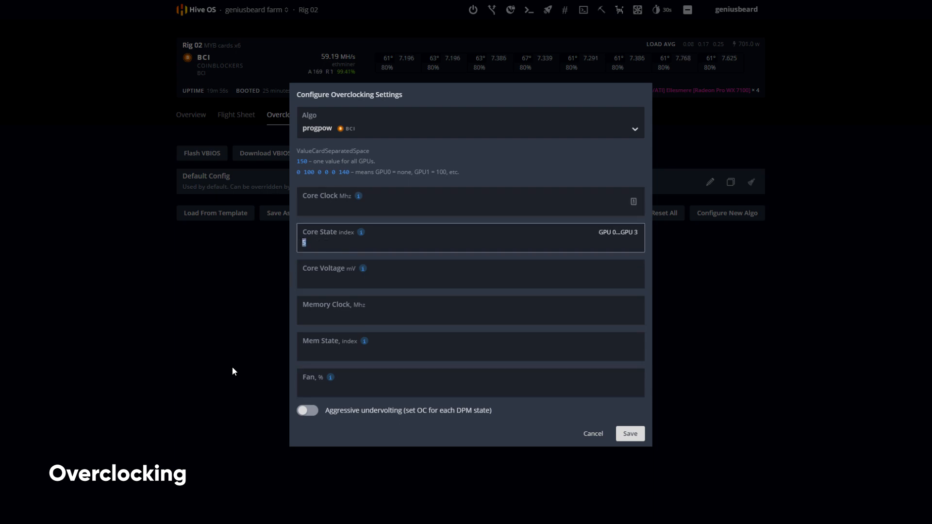
click(470, 202)
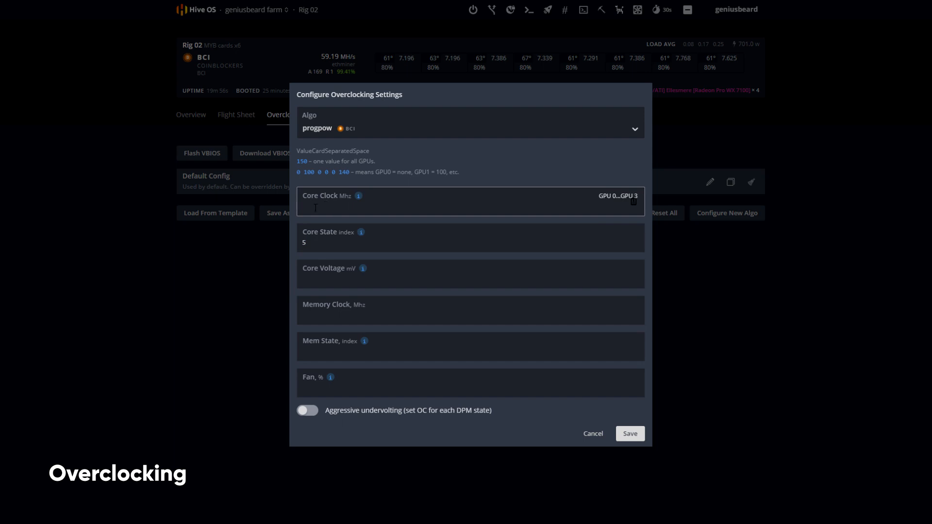
click(470, 310)
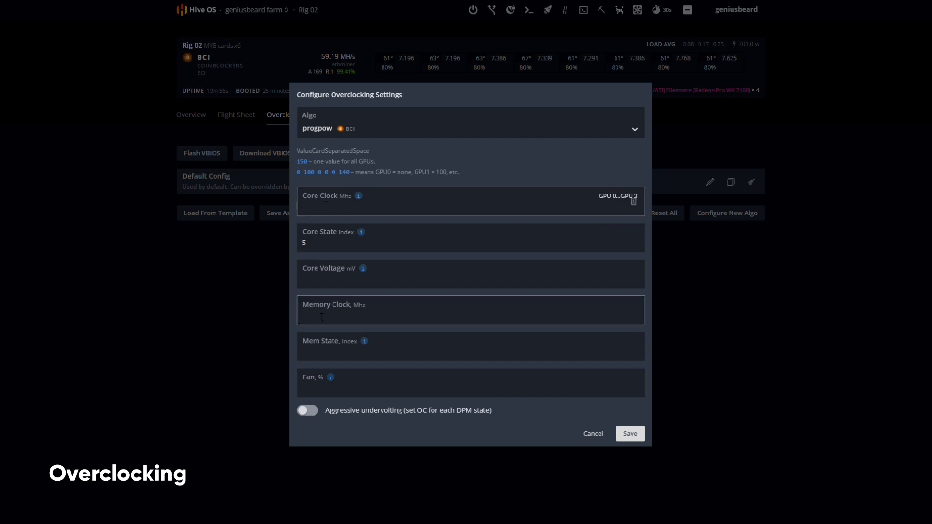
click(470, 274)
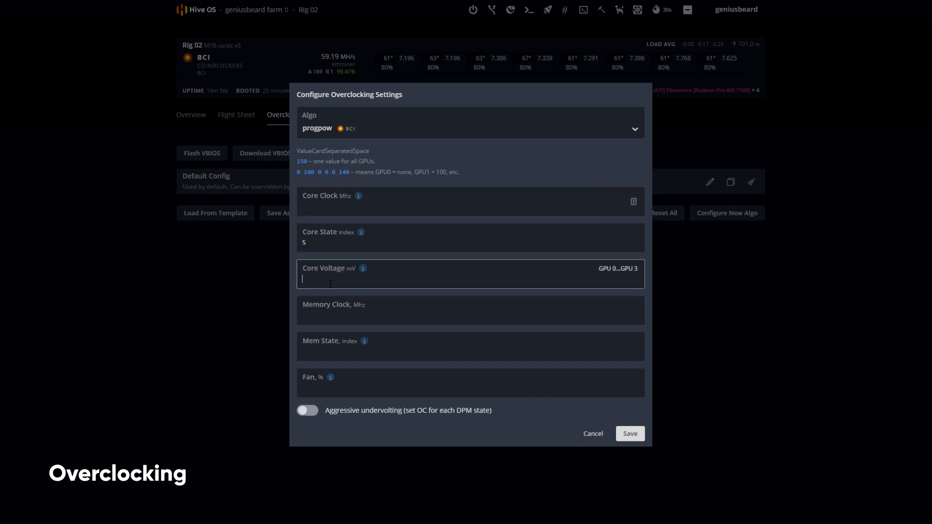
text(850)
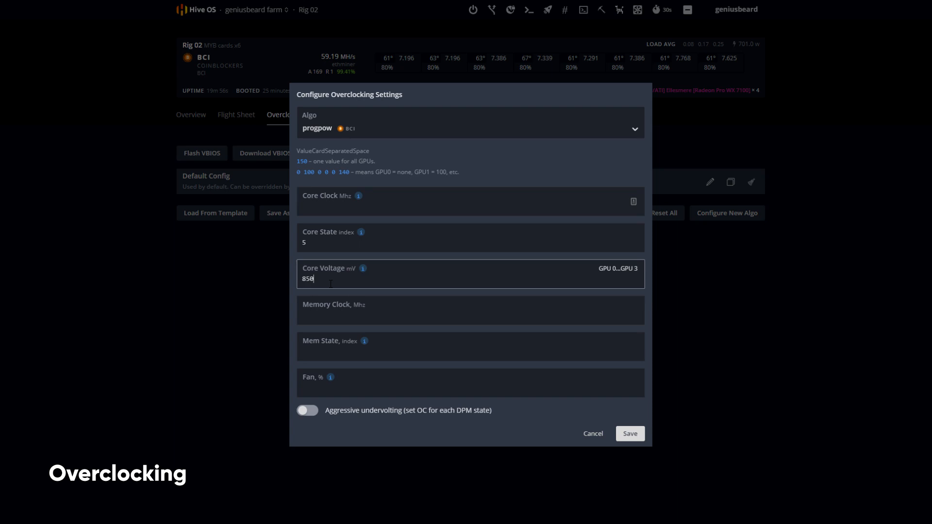
click(470, 383)
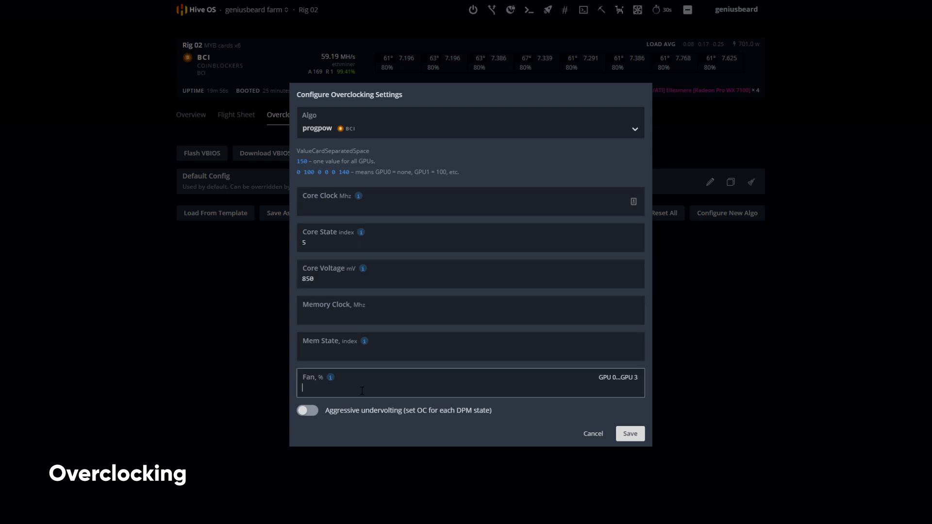
text(65)
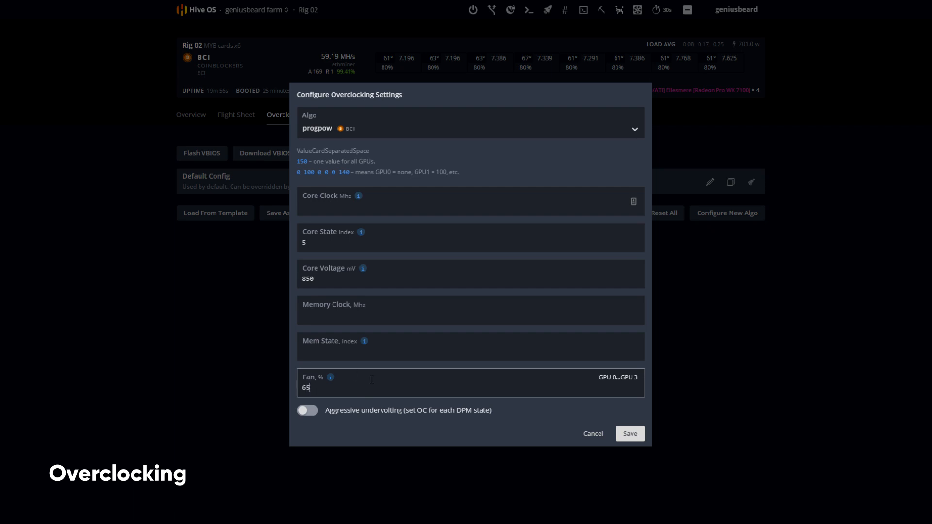
click(593, 433)
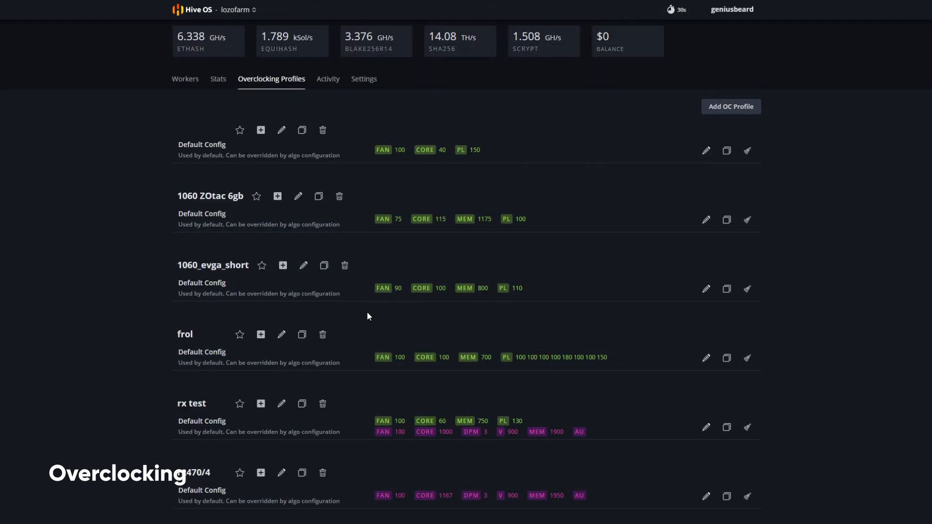
- Open the rx470 MSI Samsung profile's AMD settings and review core state 3, voltage 900, memory 1950
scroll(down, 3)
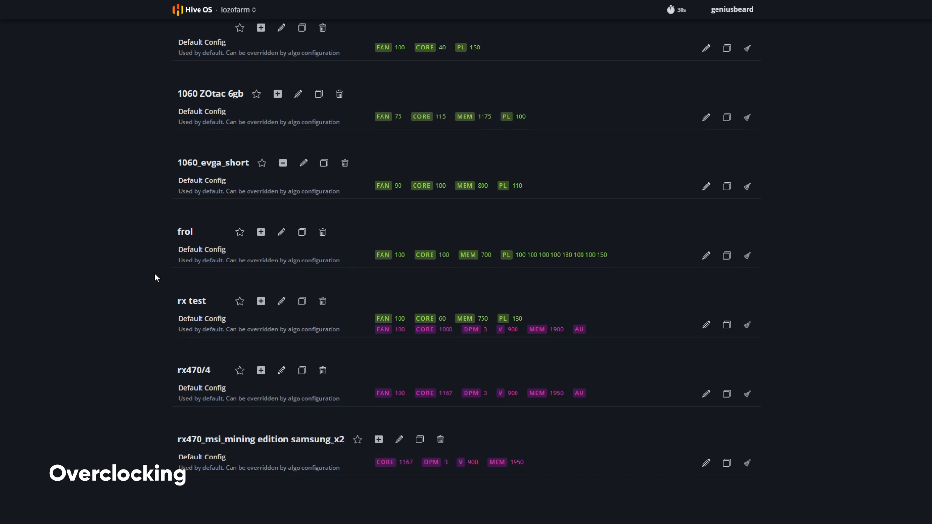
mouse_move(196, 312)
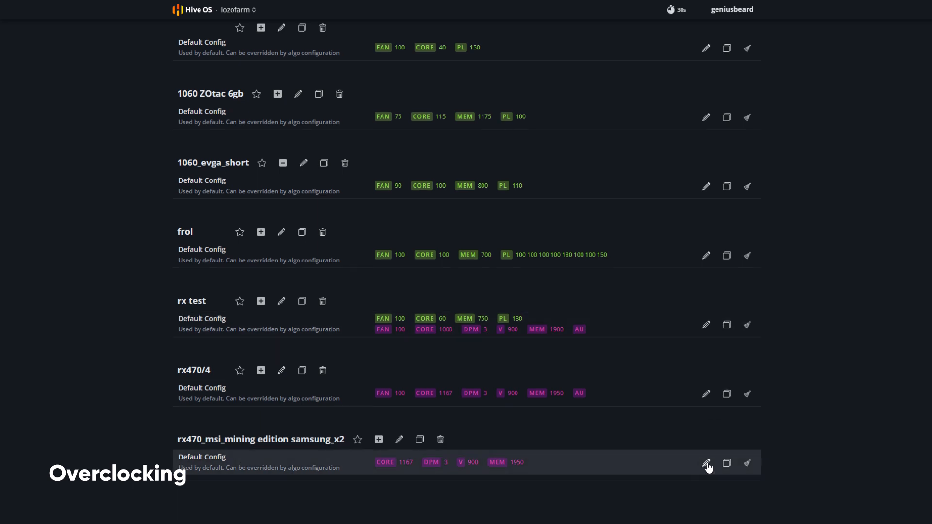
click(706, 463)
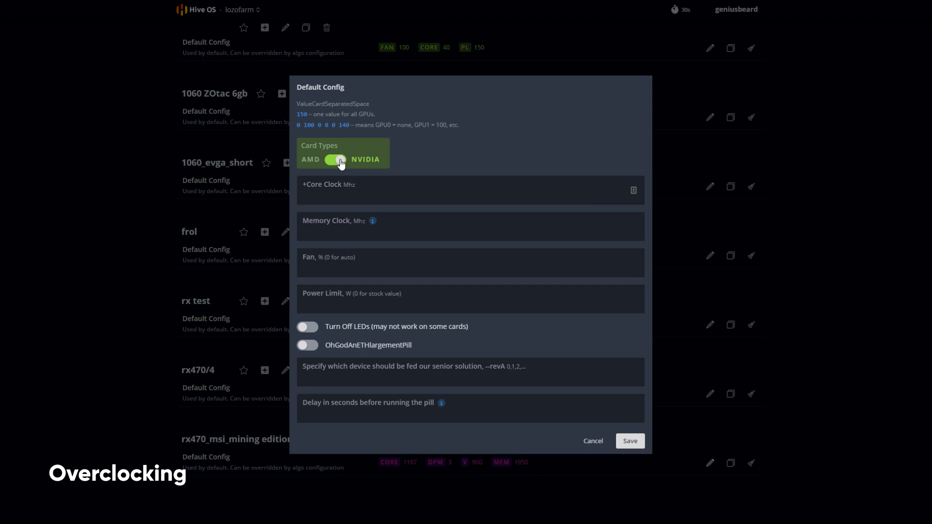
click(336, 160)
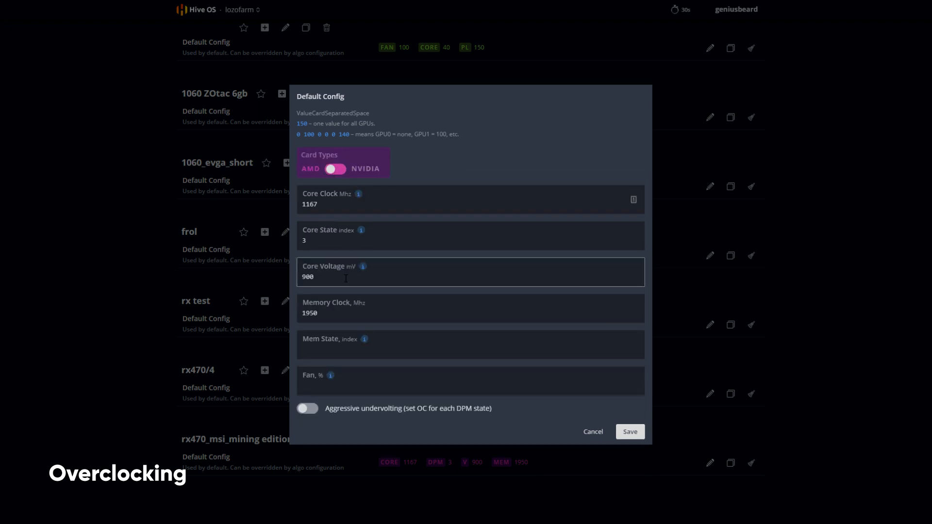
click(470, 200)
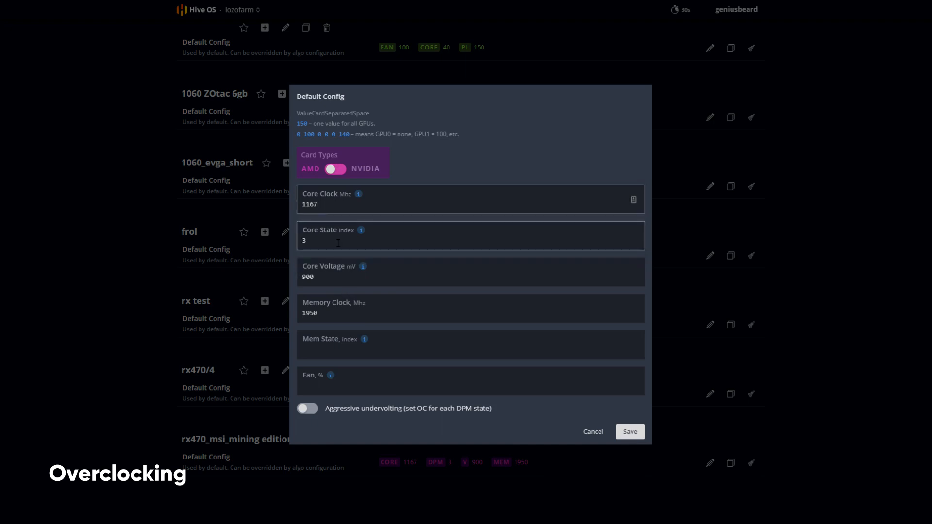
click(470, 277)
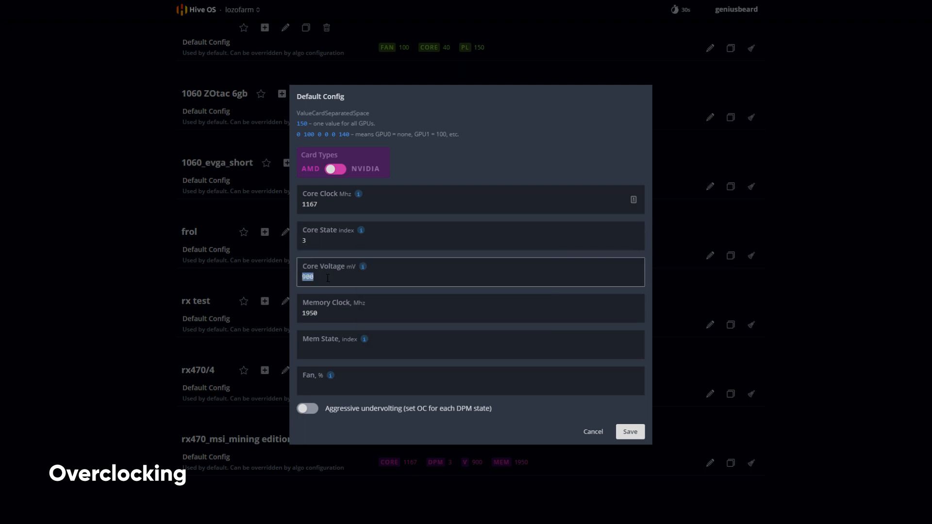
click(470, 313)
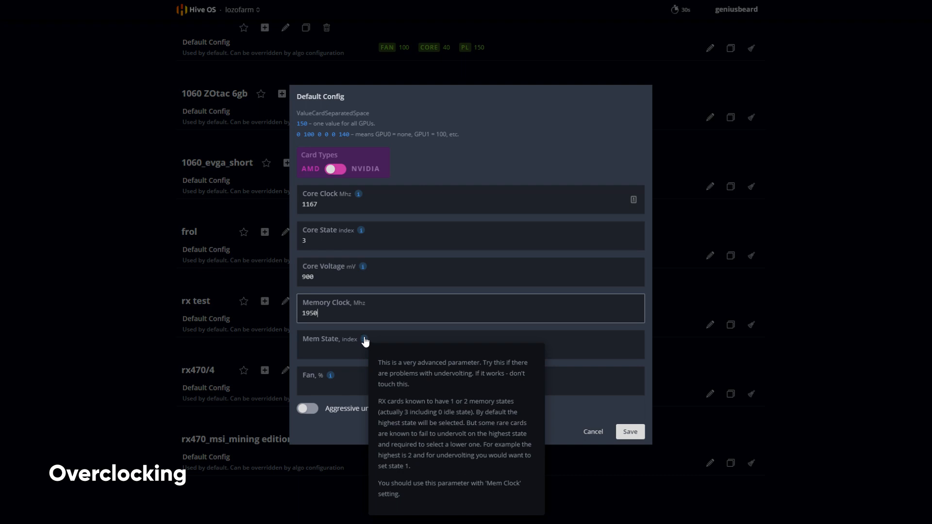
click(470, 383)
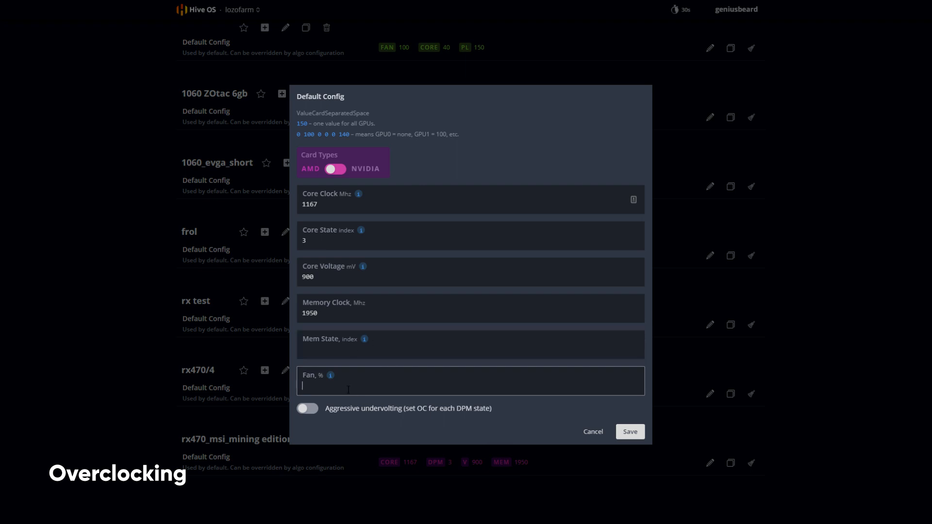
- Request a VBIOS download from GPU index 0, the rig's first AMD card
click(592, 431)
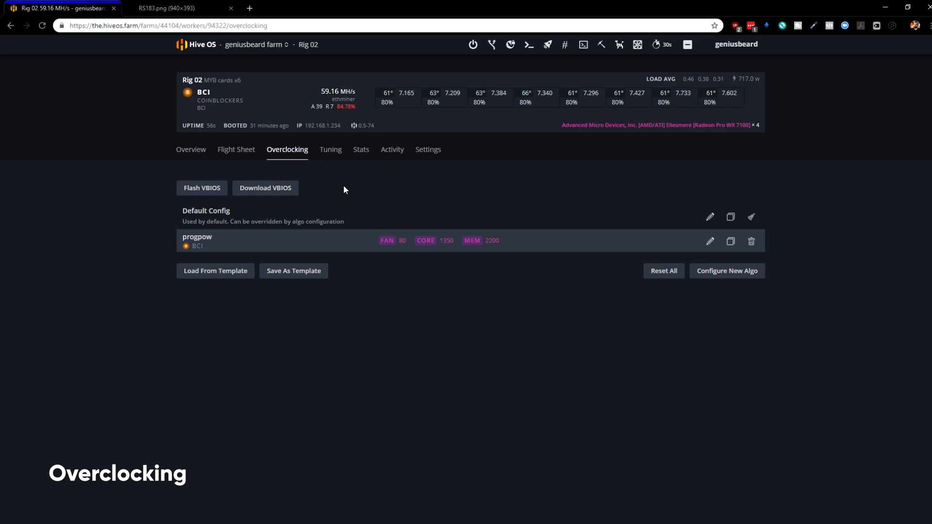
mouse_move(315, 206)
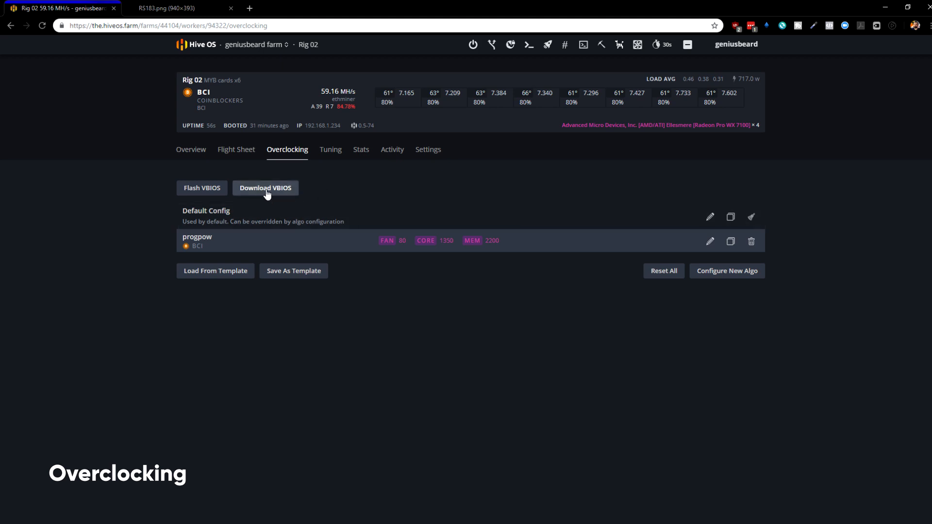
click(265, 188)
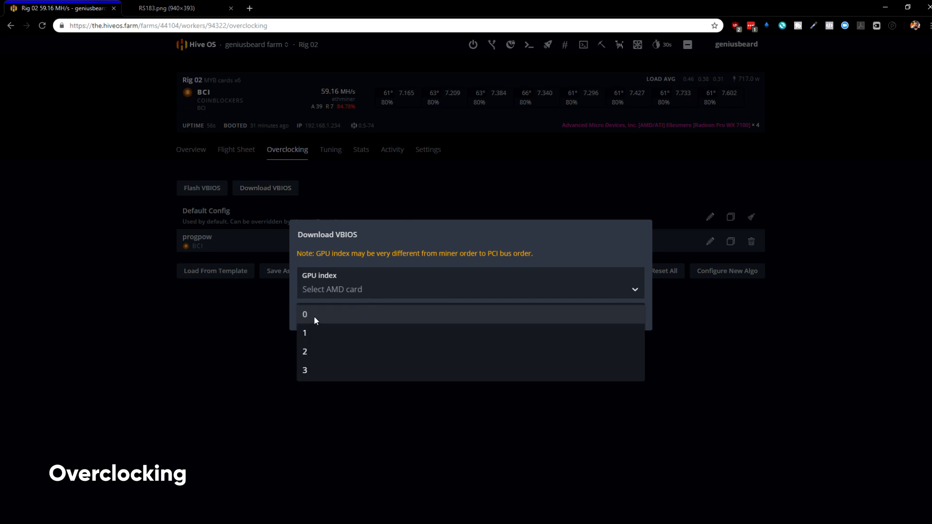
click(305, 313)
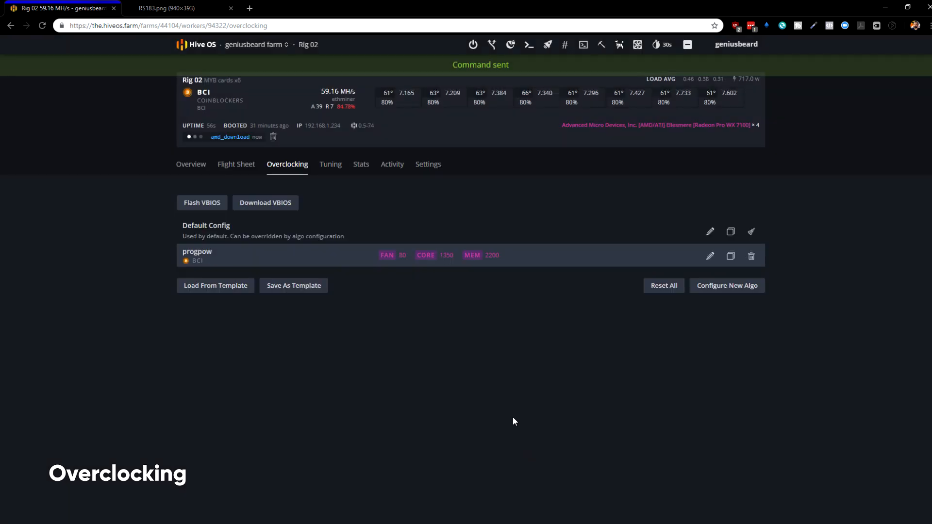
mouse_move(77, 275)
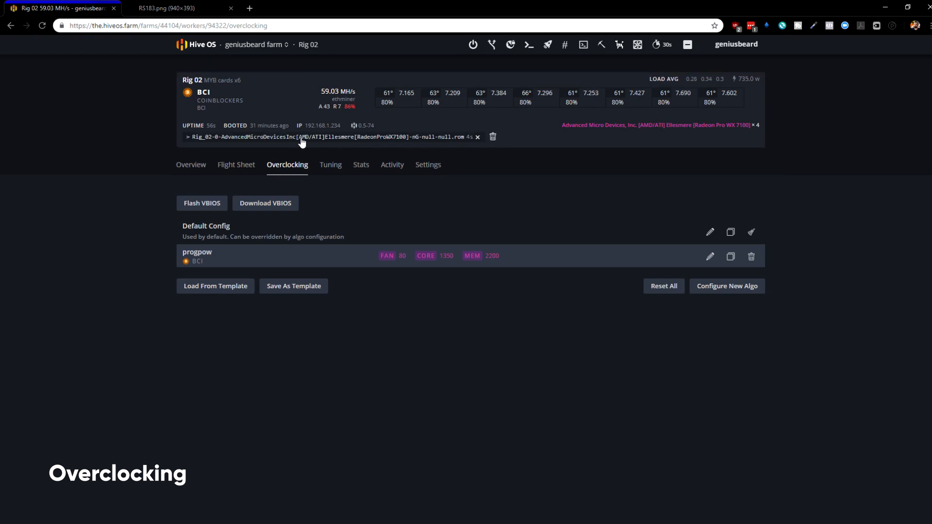
mouse_move(250, 147)
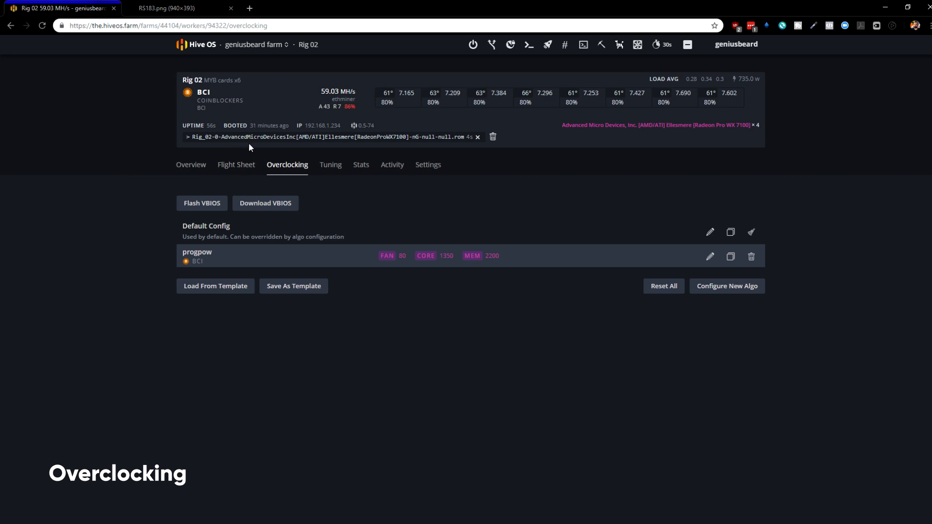
mouse_move(504, 179)
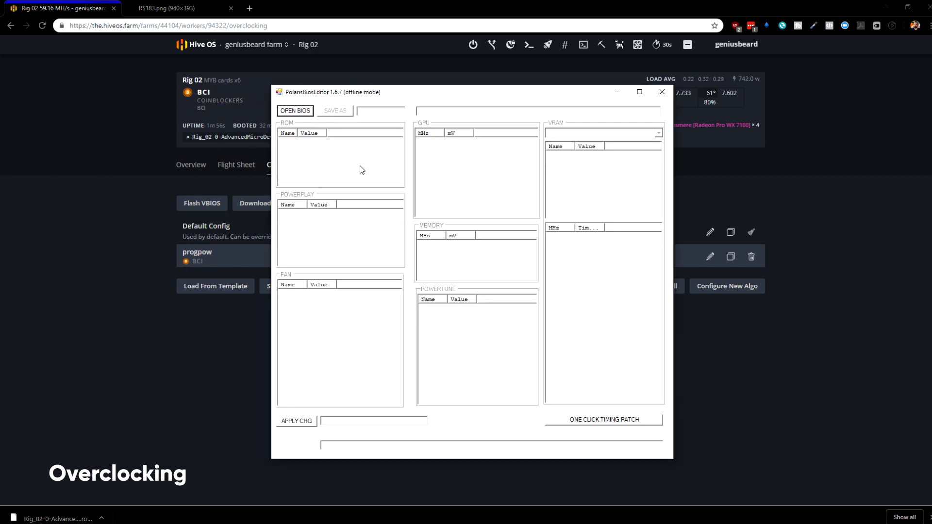
- Load the downloaded ROM into PolarisBiosEditor and inspect the 1209 and 1243 MHz clock entries
click(296, 110)
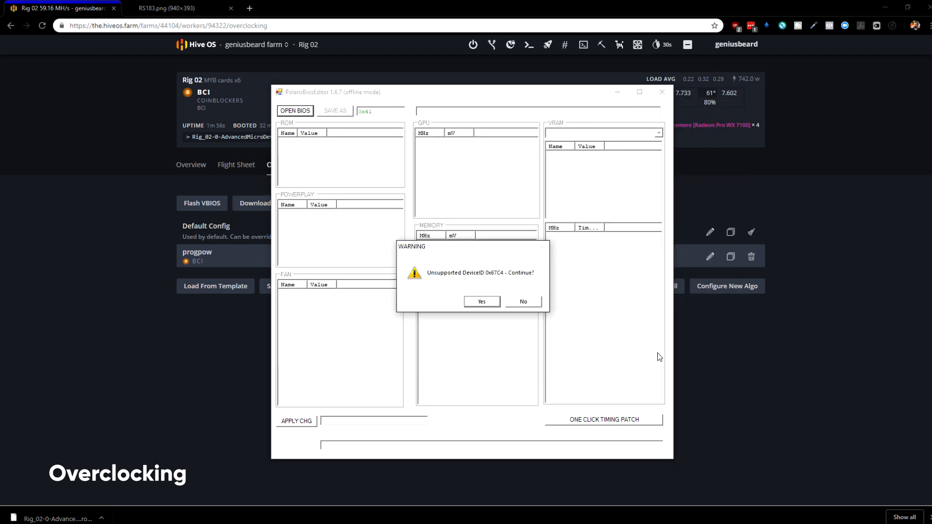
click(480, 301)
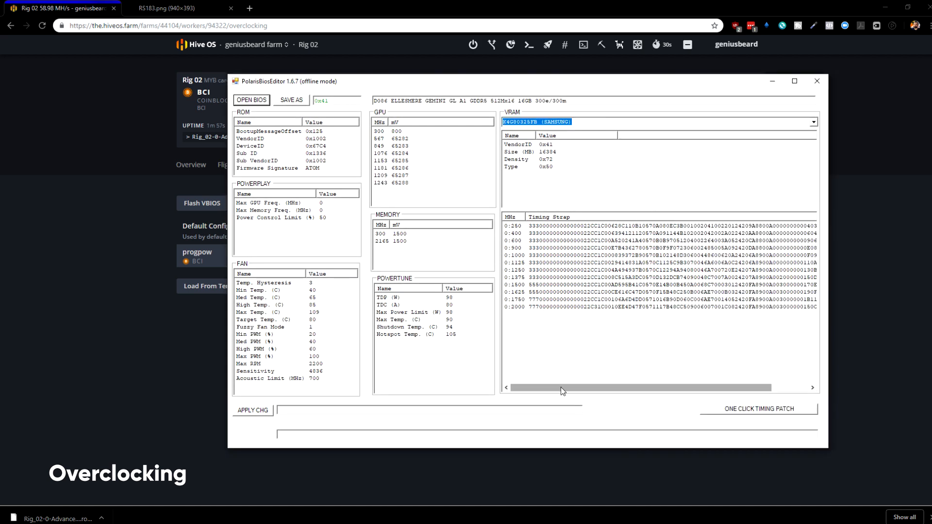
mouse_move(501, 379)
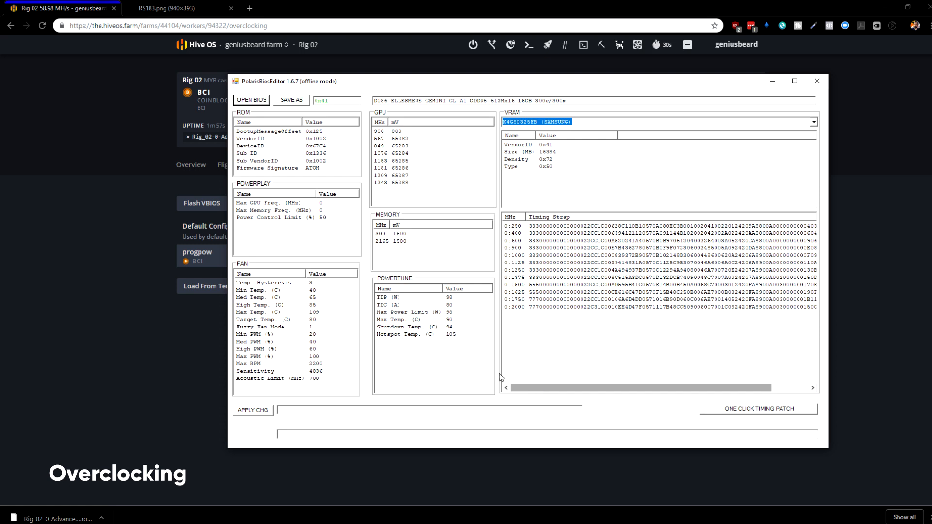
mouse_move(385, 142)
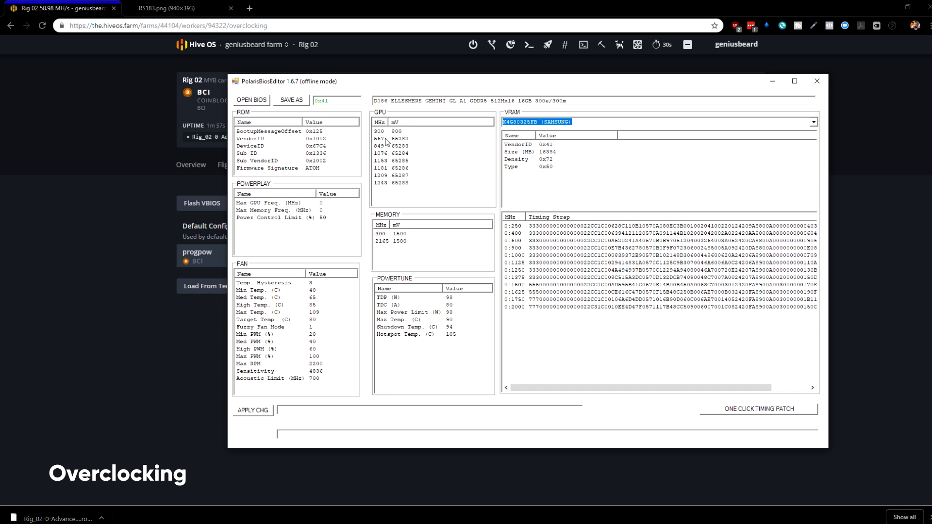
click(380, 182)
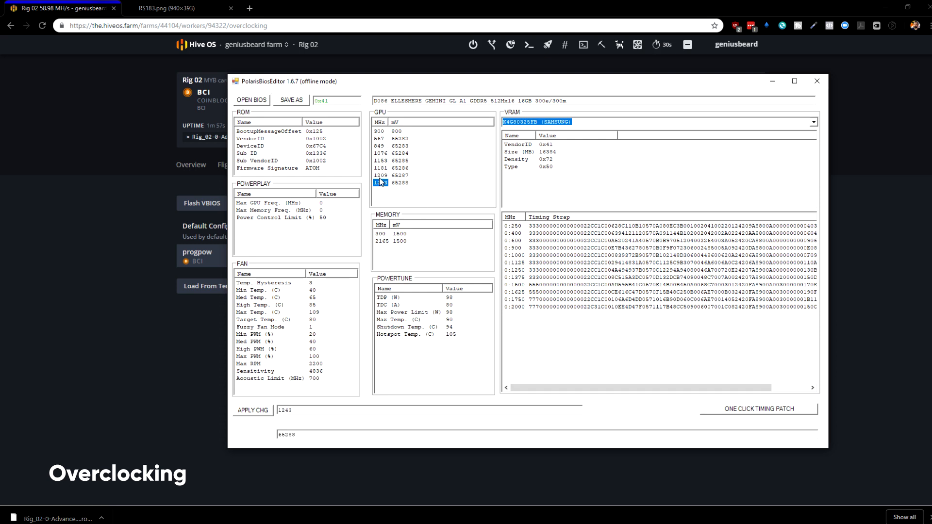
click(381, 154)
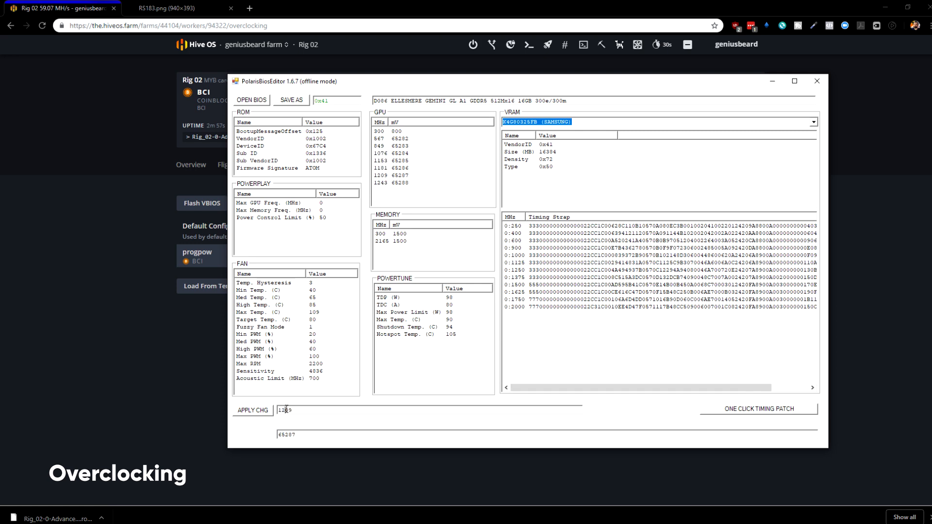
- Inspect the 1500 and 1750 MHz timing straps and apply the one-click Samsung timing patch
click(513, 285)
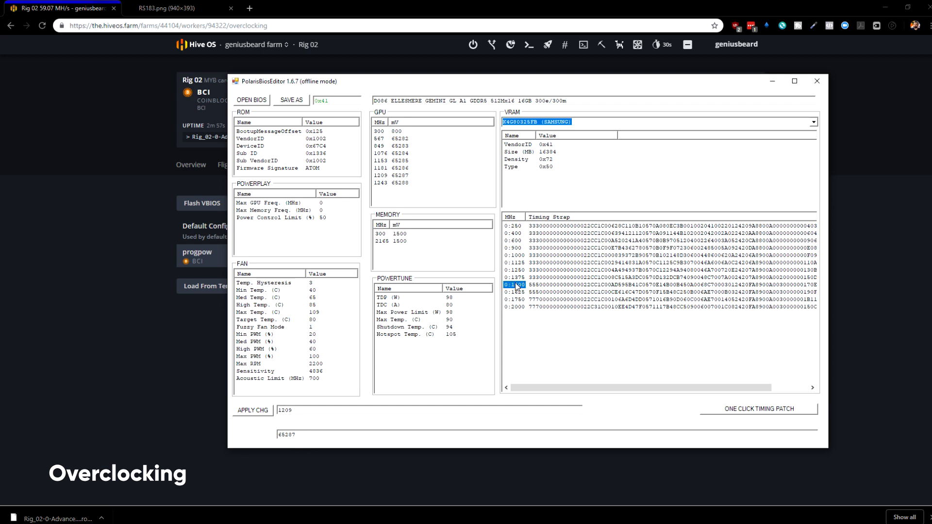
click(513, 286)
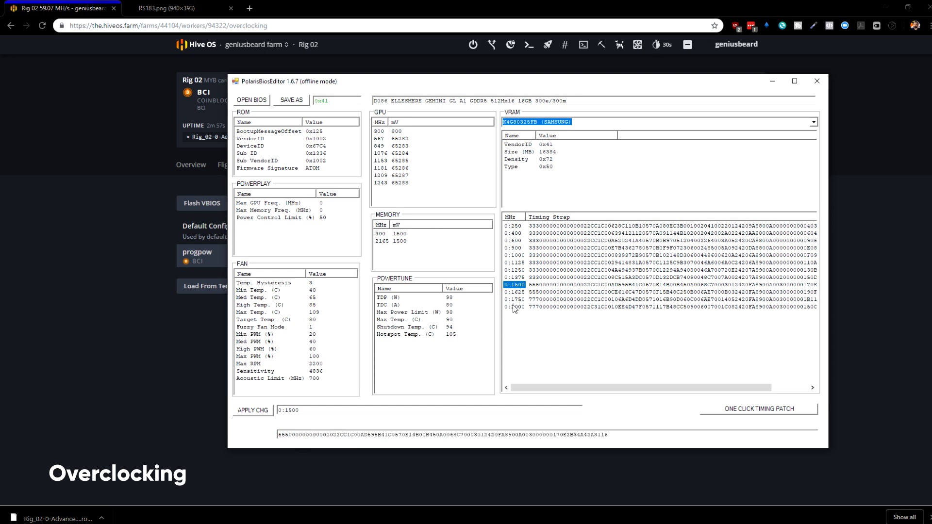
click(515, 299)
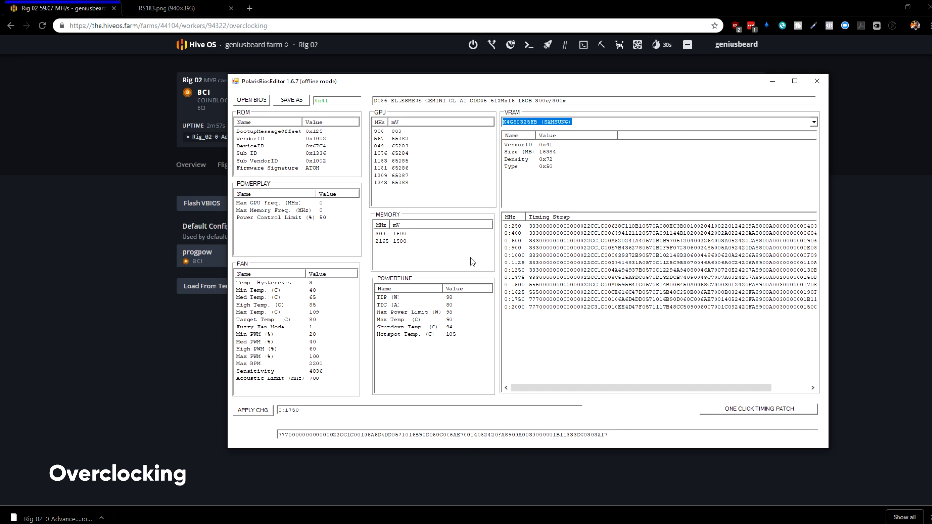
mouse_move(761, 113)
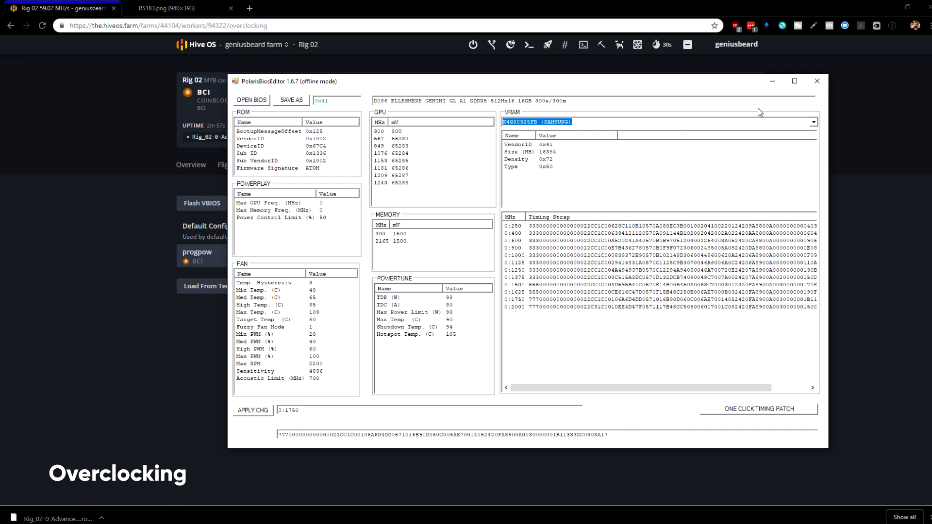
mouse_move(732, 398)
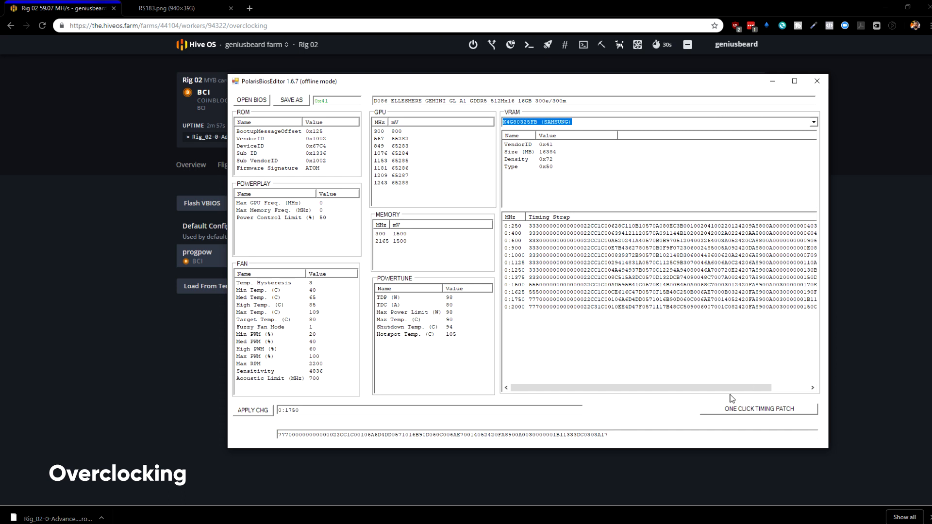
click(758, 409)
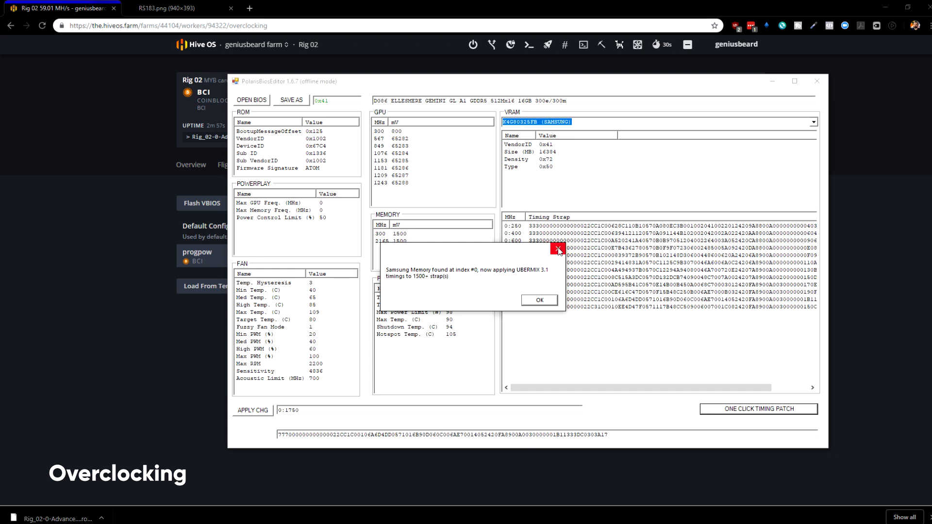
- Set the VBIOS upload to all AMD cards with forced flashing, then cancel without uploading
click(538, 301)
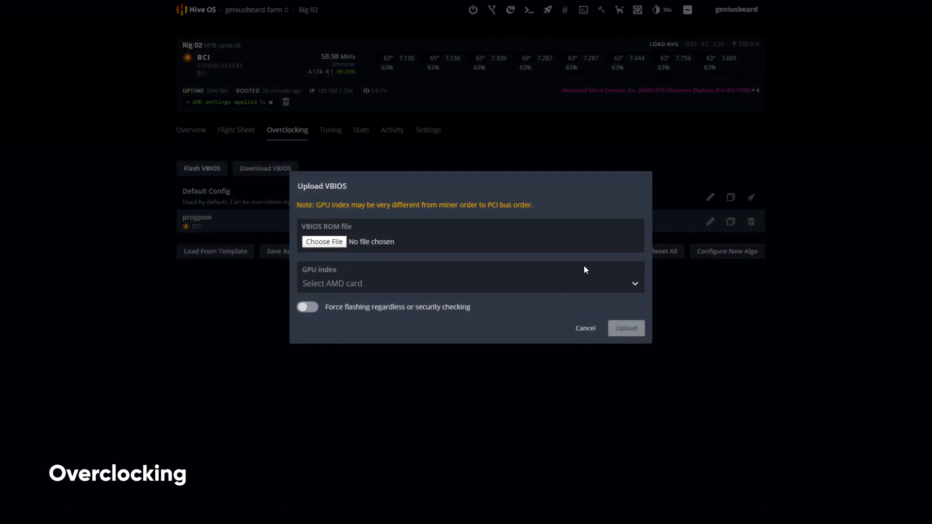
mouse_move(639, 292)
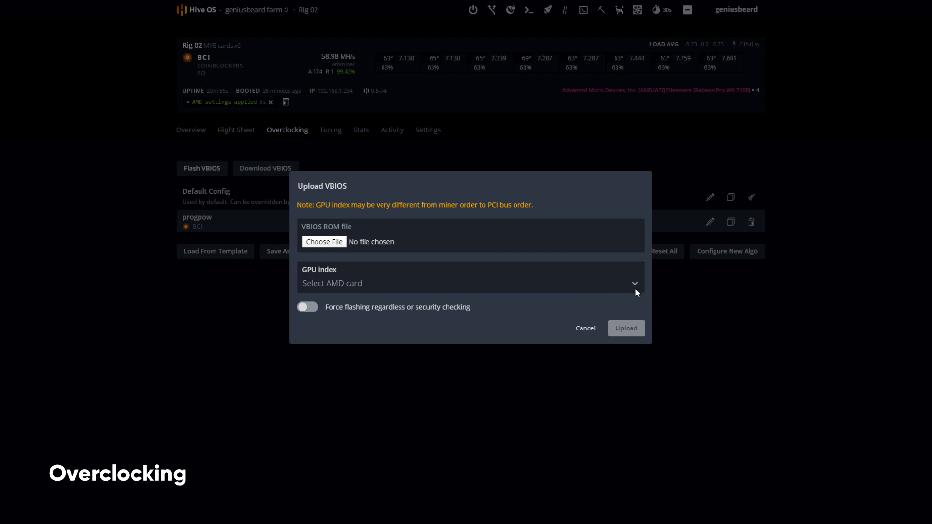
mouse_move(635, 291)
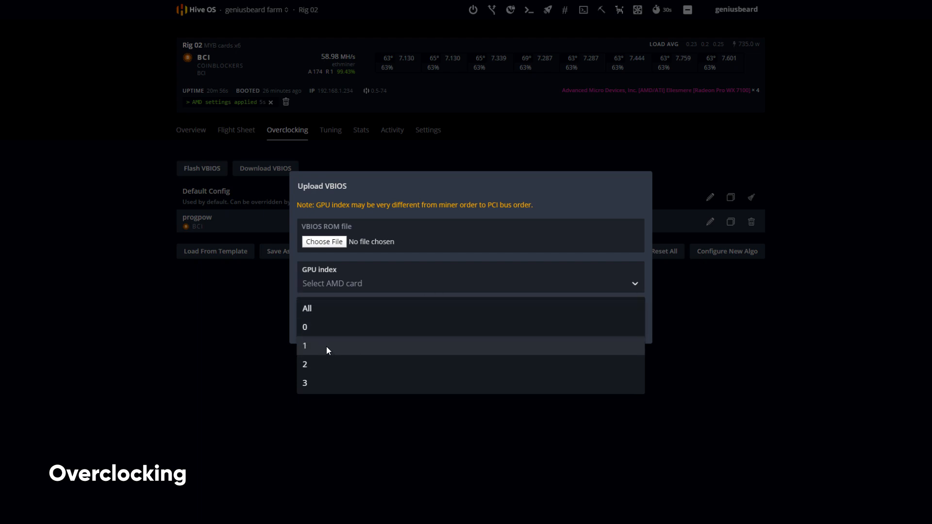
mouse_move(327, 331)
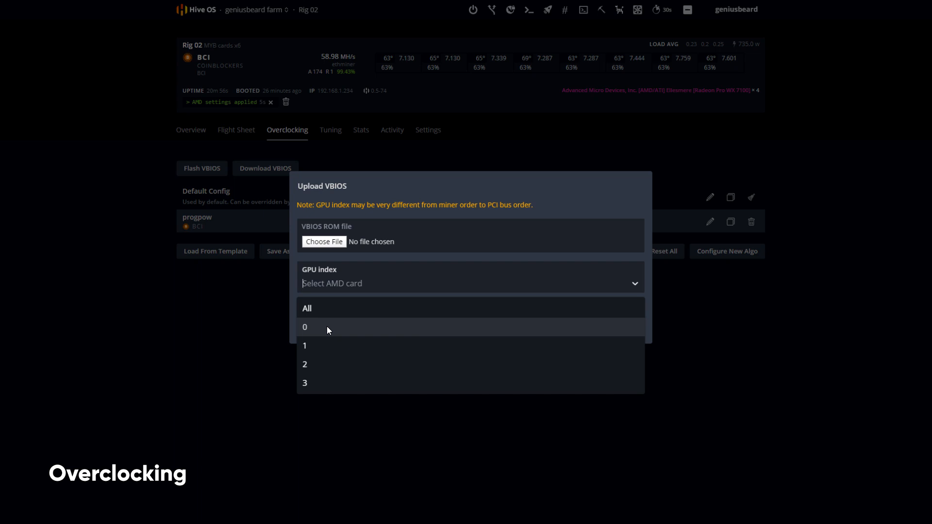
click(307, 308)
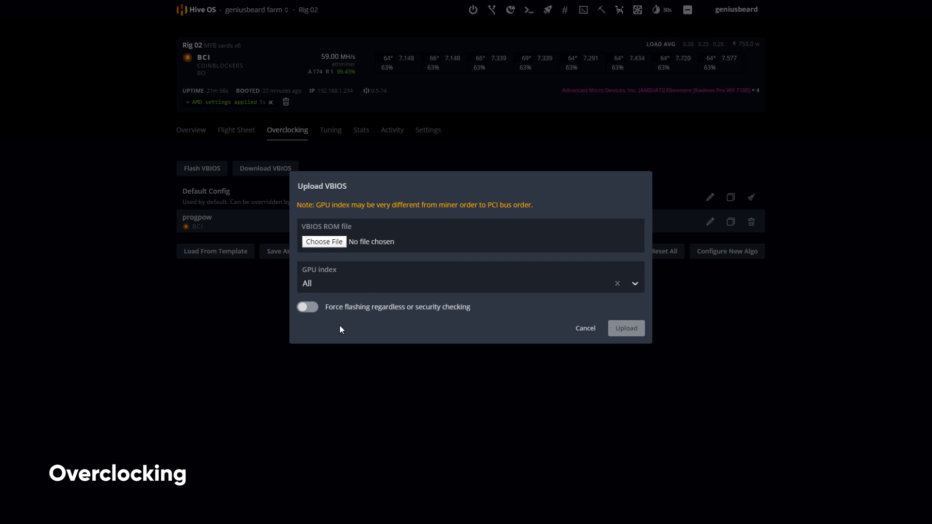
click(307, 306)
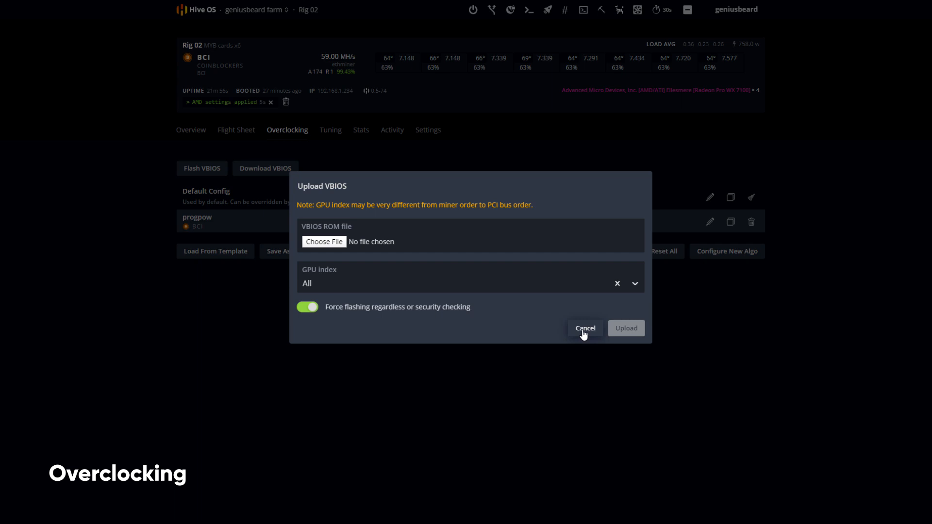
click(585, 328)
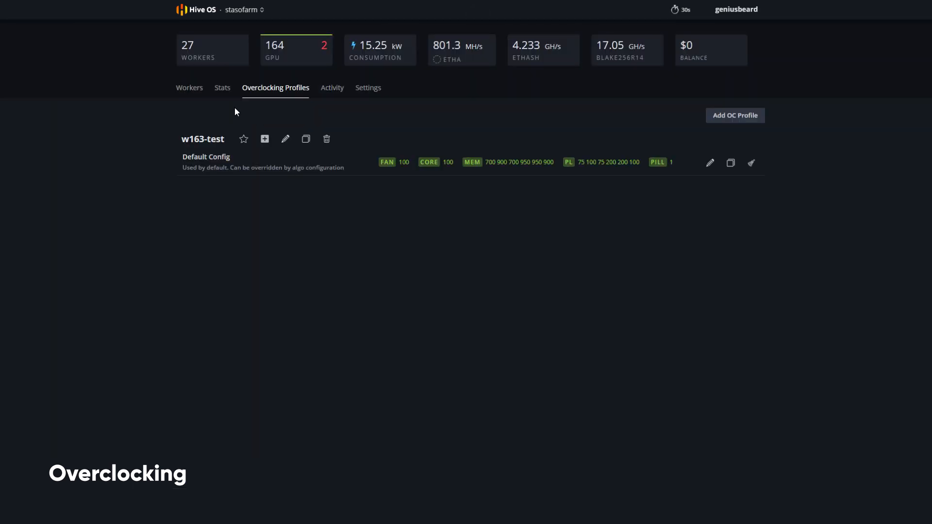
- Visit Workers, return to Overclocking Profiles and open the w163-test Default Config showing core 100 and the pill enabled
click(189, 87)
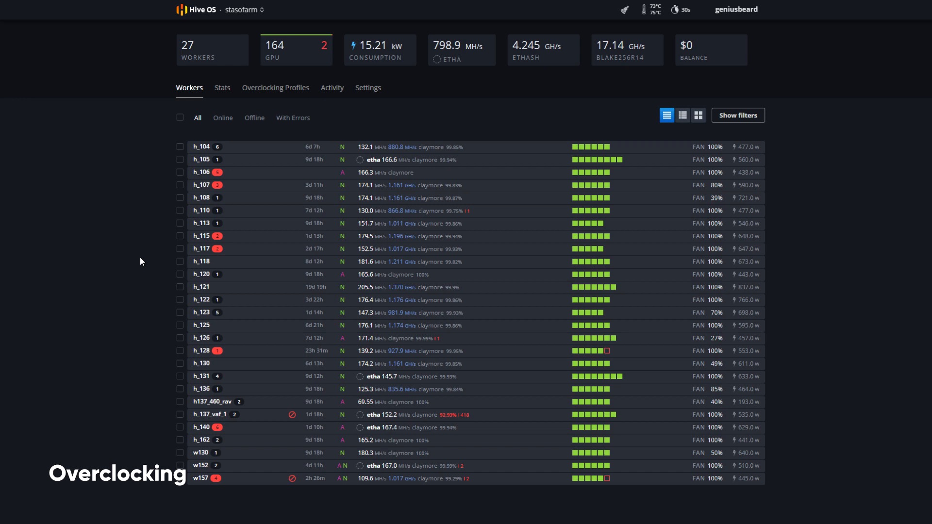
mouse_move(574, 154)
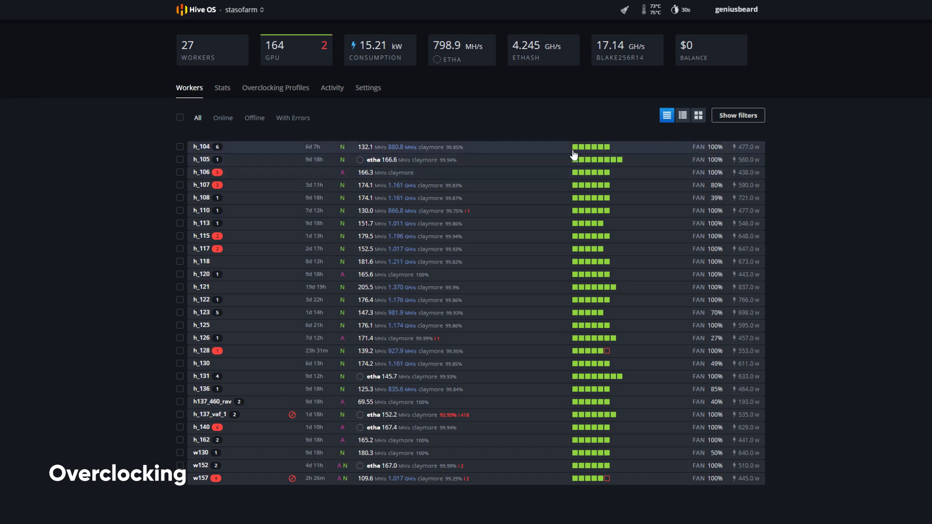
click(275, 87)
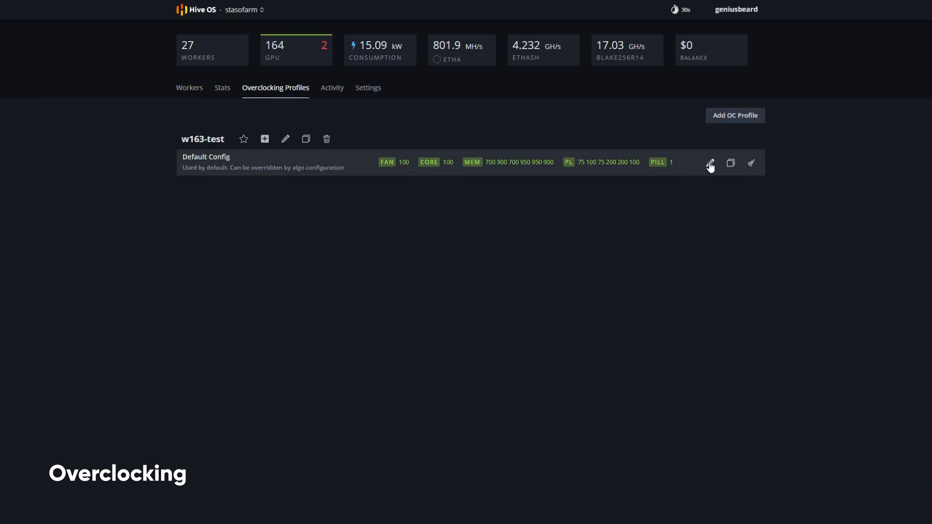
click(710, 163)
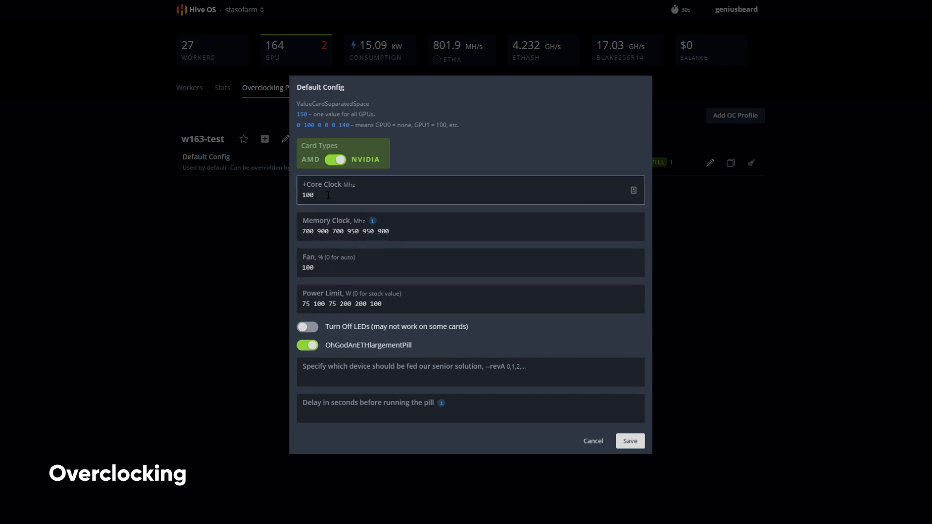
click(344, 303)
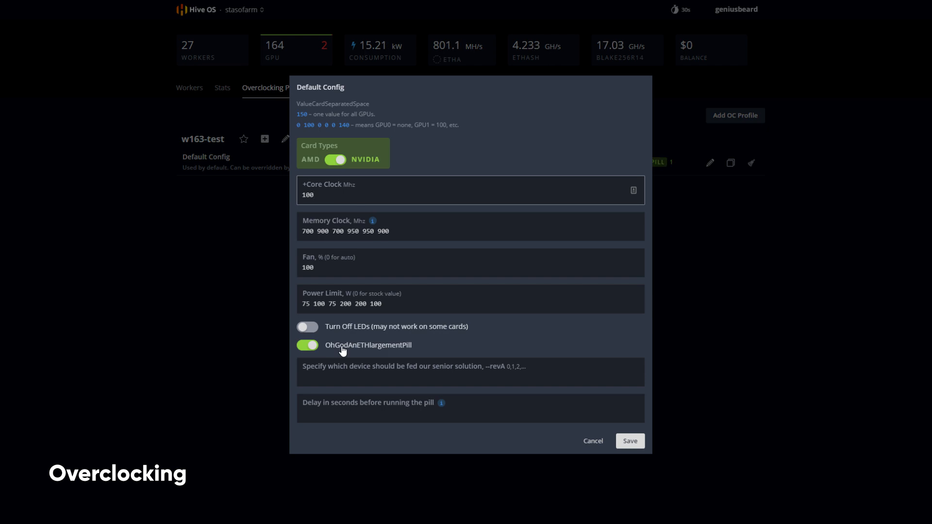
mouse_move(338, 349)
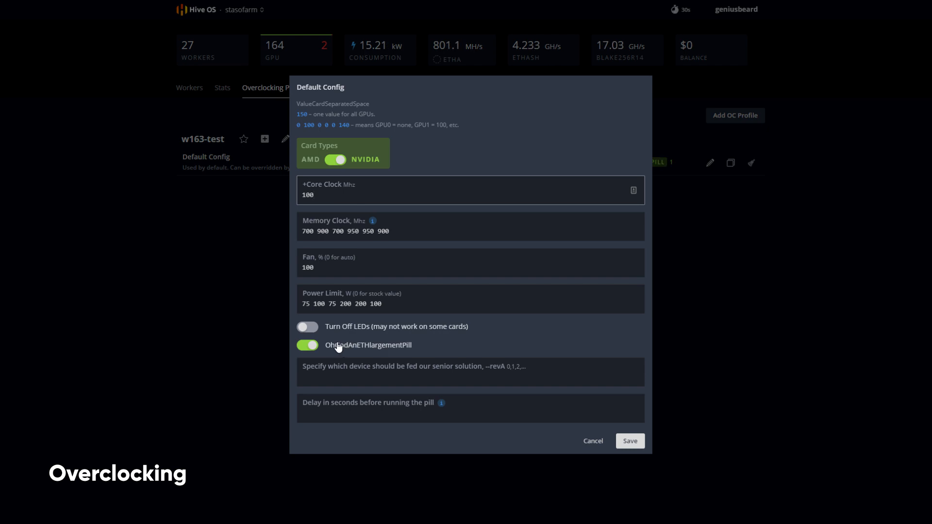
mouse_move(348, 355)
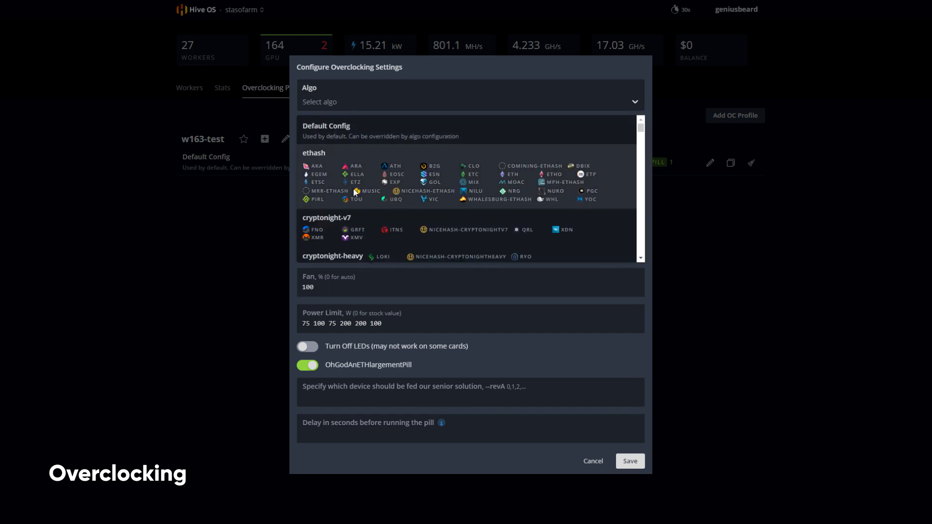
- Choose cryptonight-v7, switch off OhGodAnETHlargementPill and save the new config
click(326, 217)
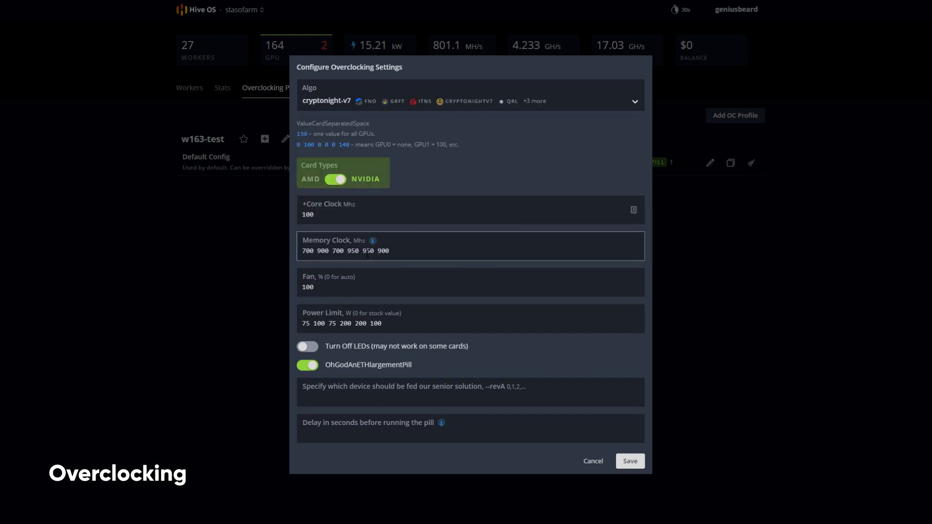
click(470, 210)
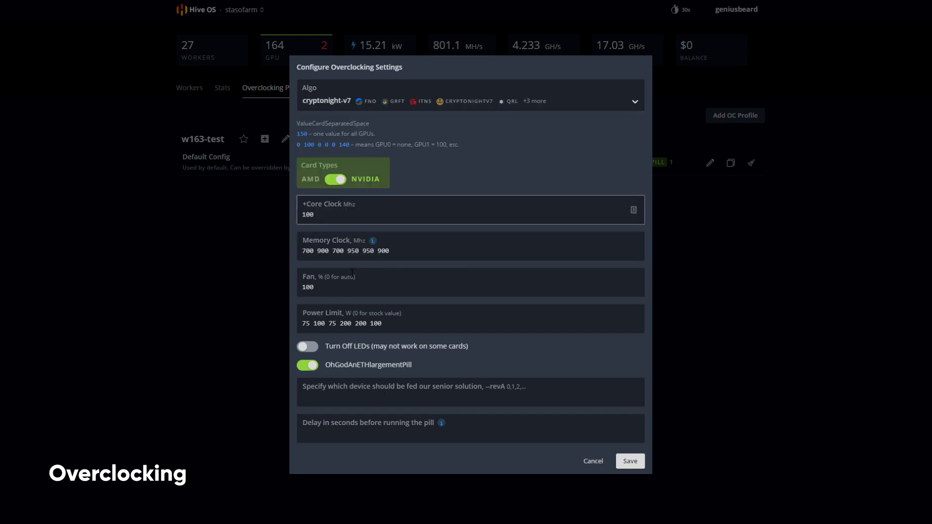
click(308, 366)
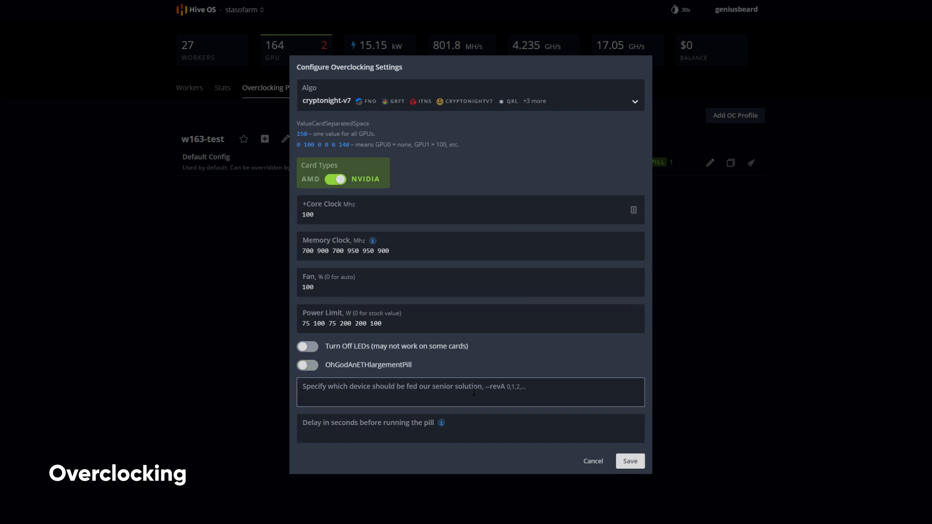
mouse_move(549, 455)
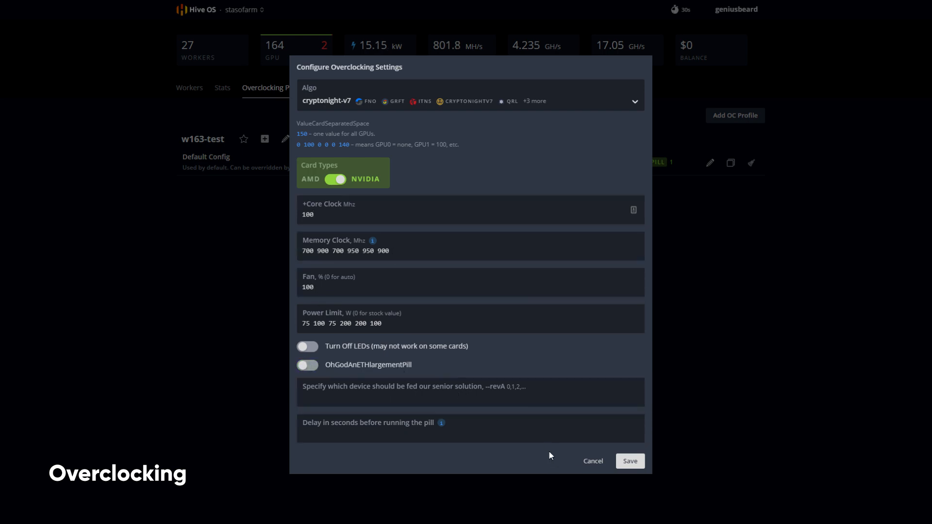
click(629, 460)
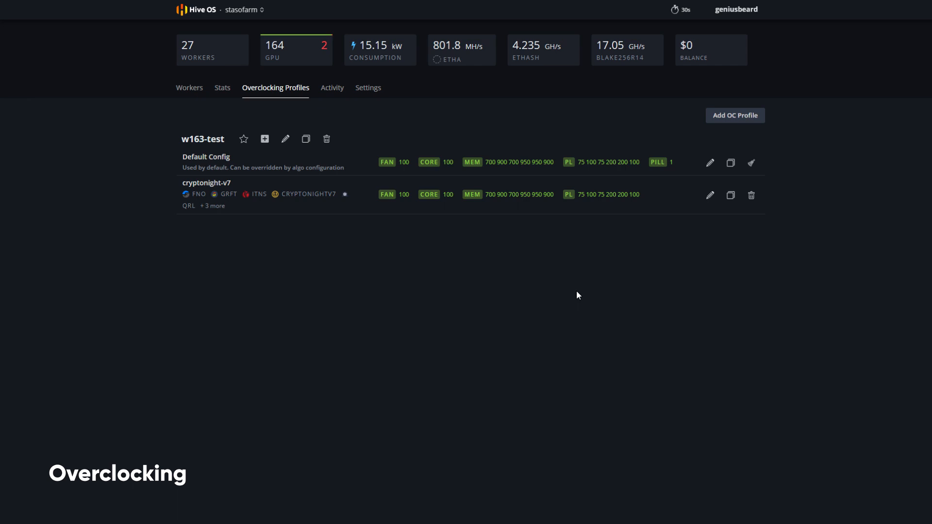
mouse_move(283, 202)
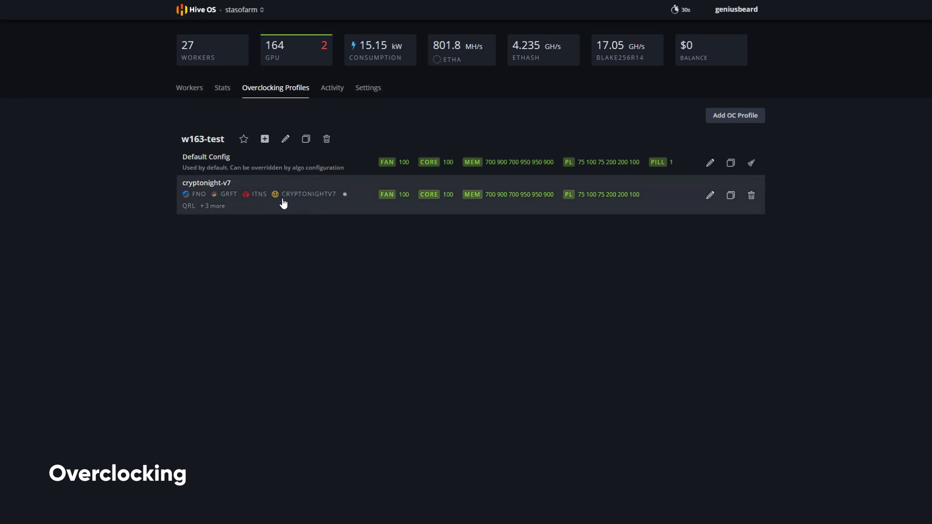